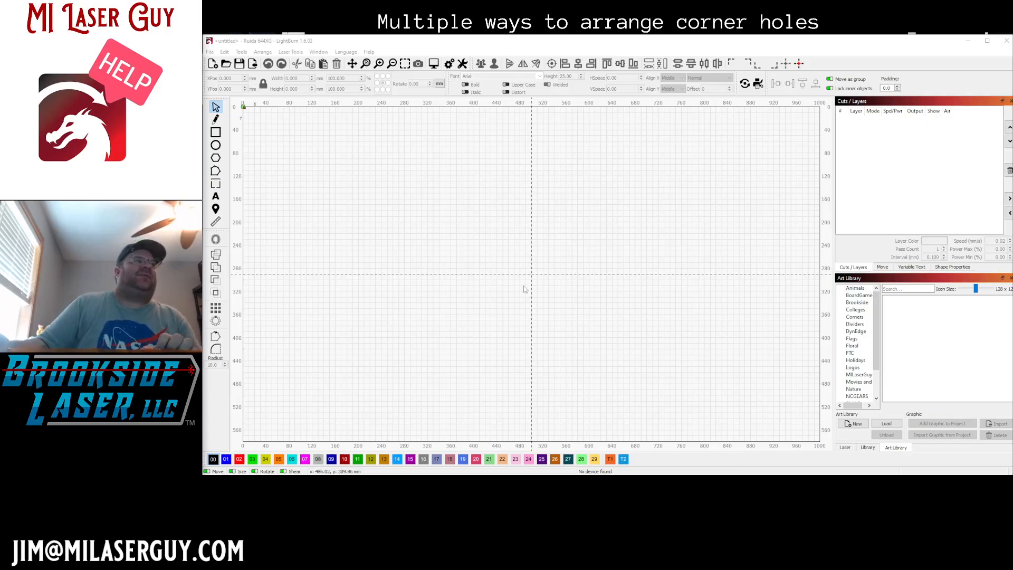
mouse_move(493, 200)
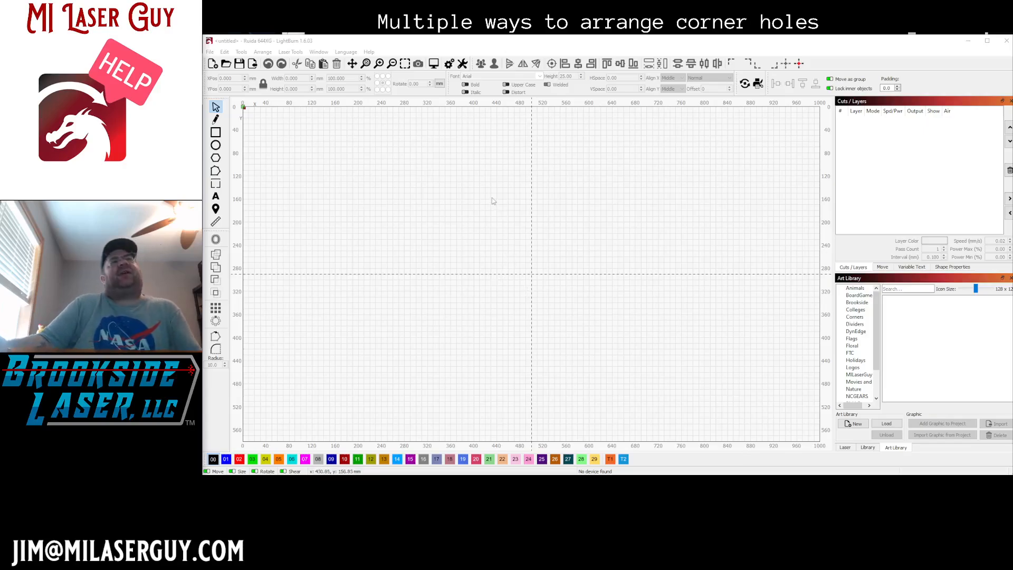
mouse_move(389, 192)
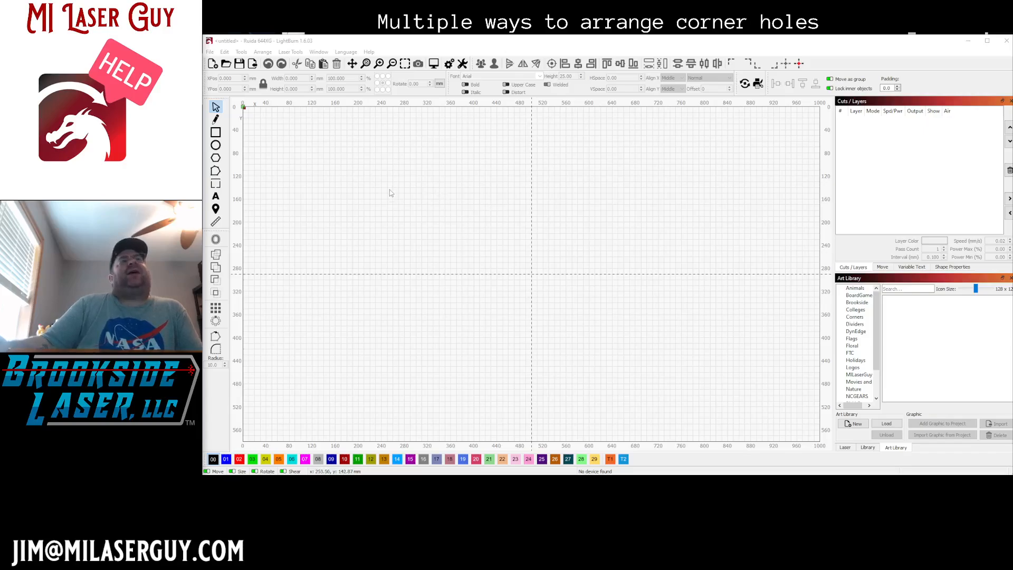
mouse_move(396, 190)
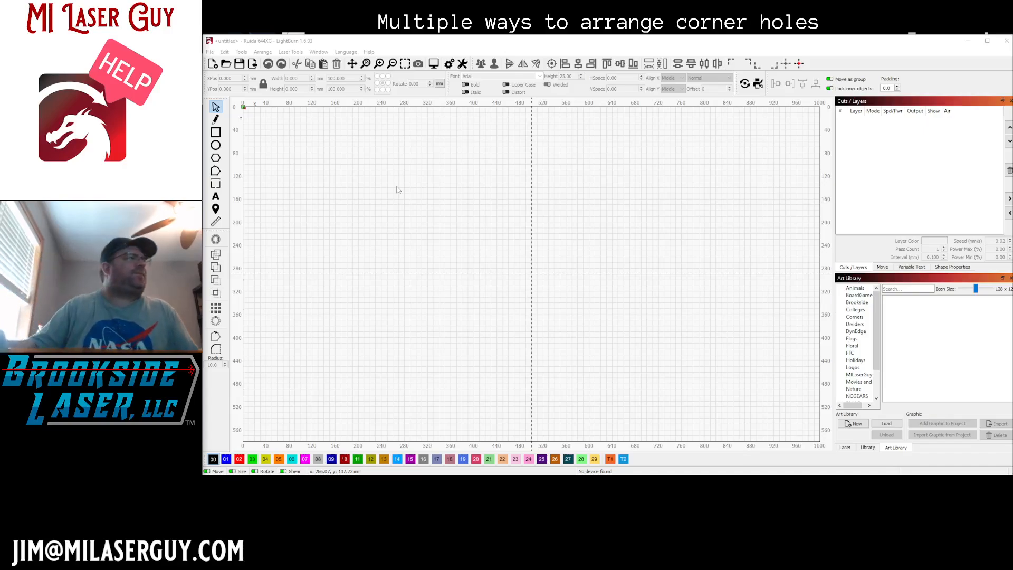
mouse_move(371, 171)
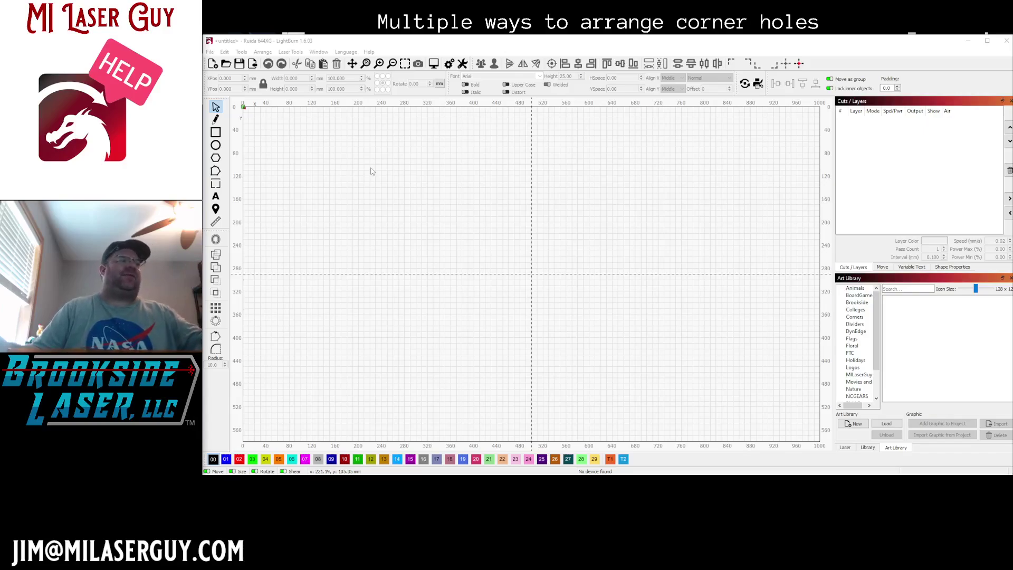
mouse_move(239, 117)
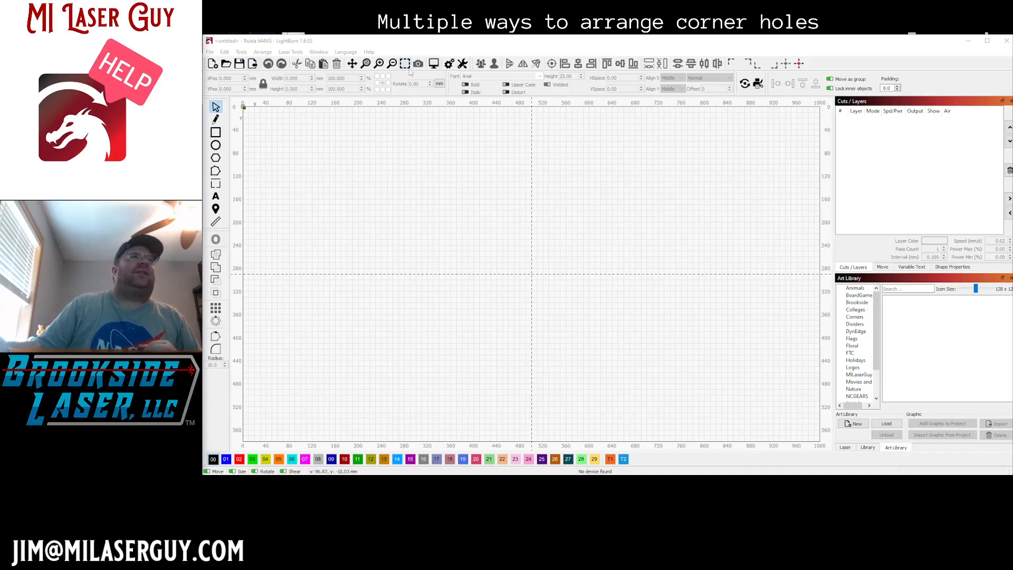
Step: Draw the large square and snap a small circle onto its top-left corner
left_click(216, 133)
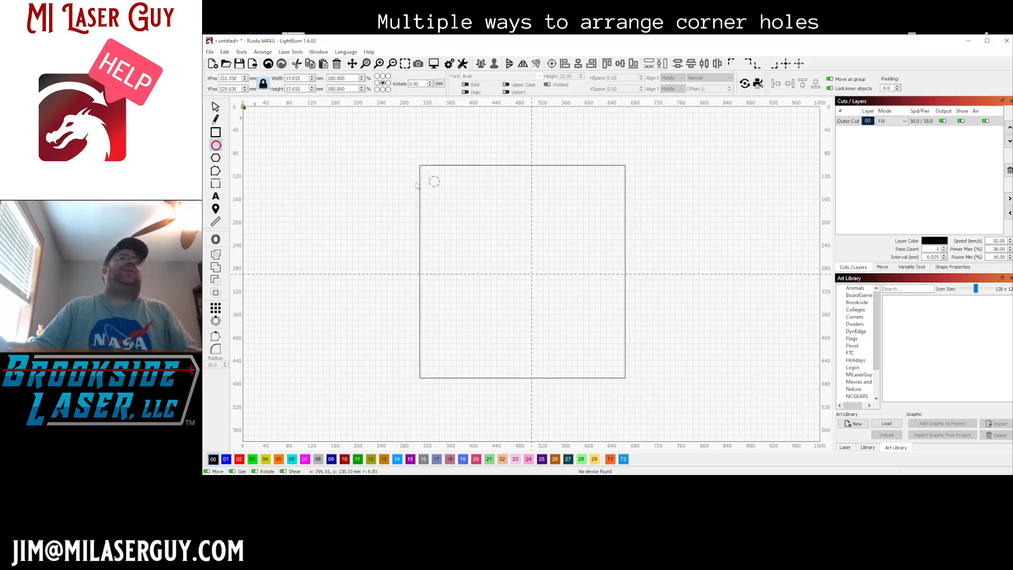
mouse_move(427, 197)
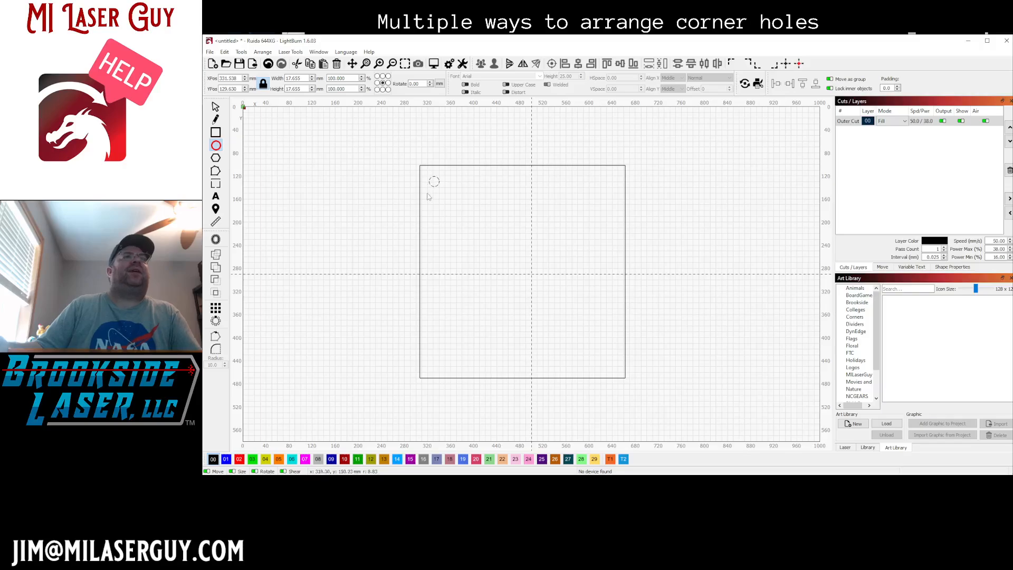
mouse_move(282, 138)
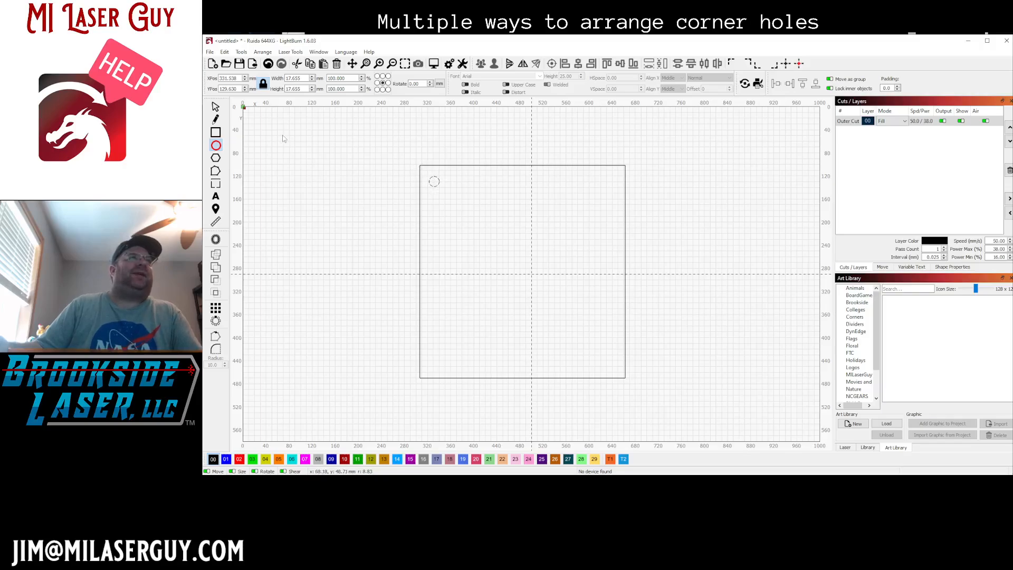
mouse_move(457, 343)
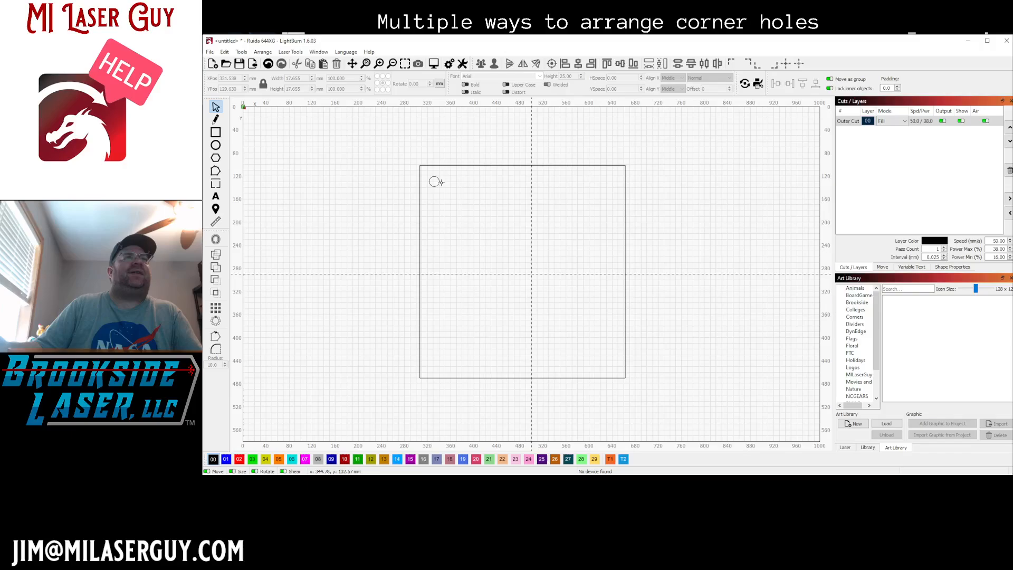
left_click(434, 180)
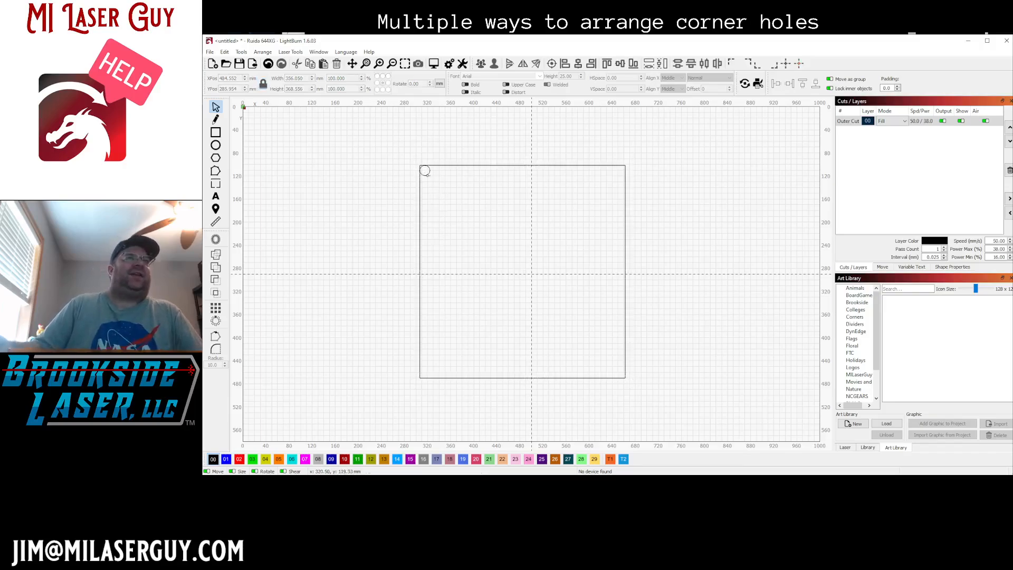
left_click(424, 170)
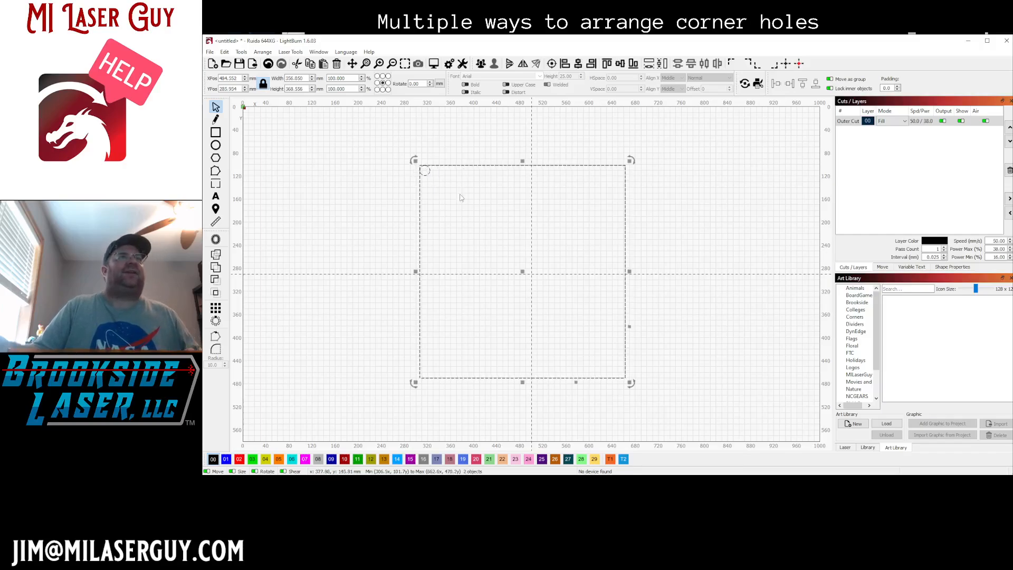
mouse_move(453, 223)
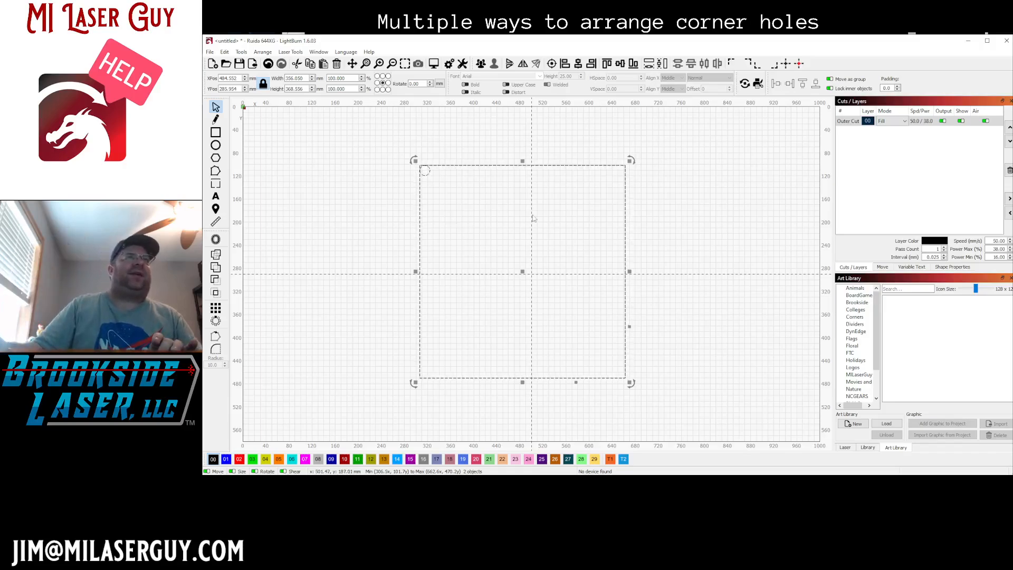
mouse_move(639, 110)
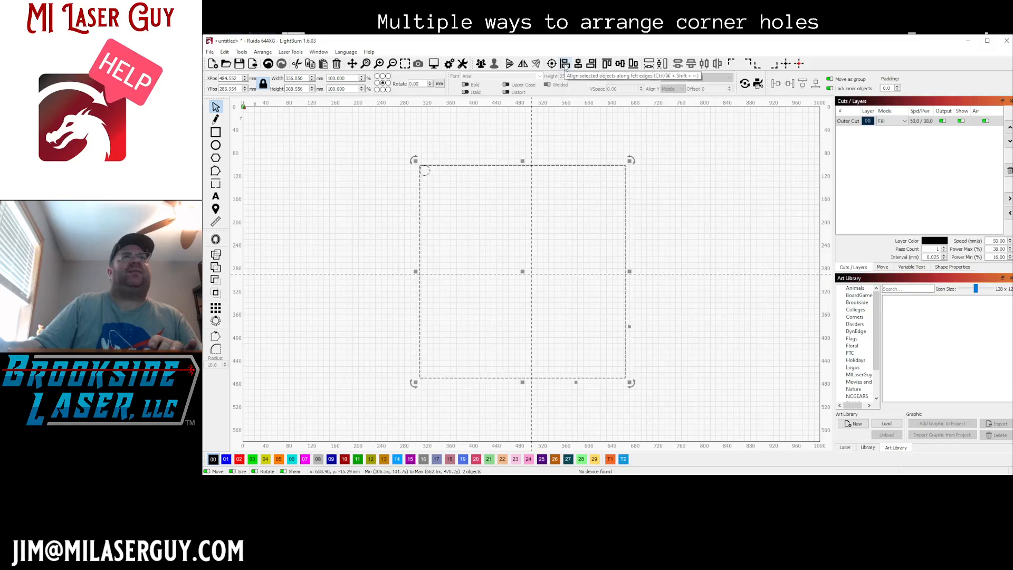
mouse_move(606, 63)
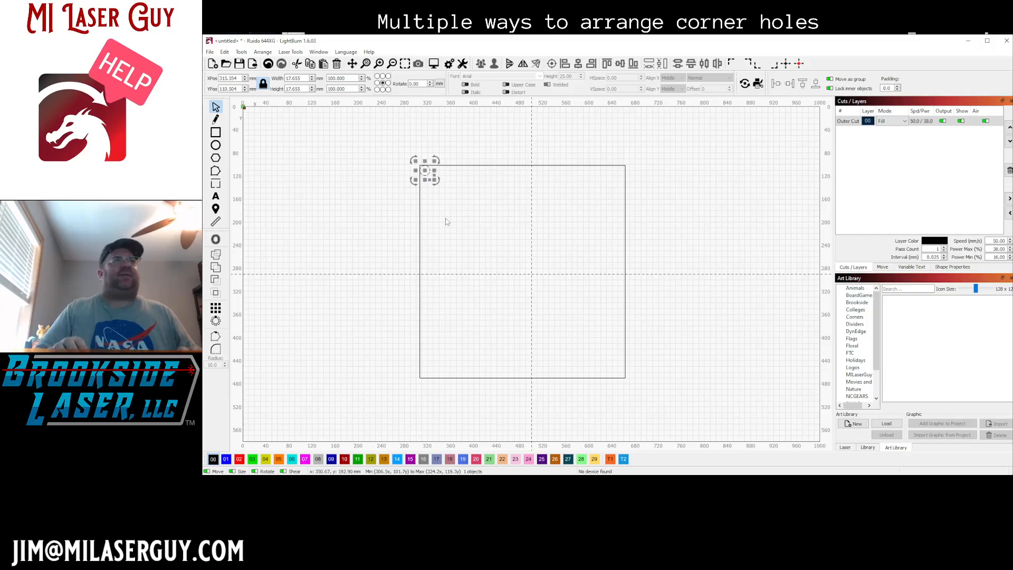
mouse_move(475, 174)
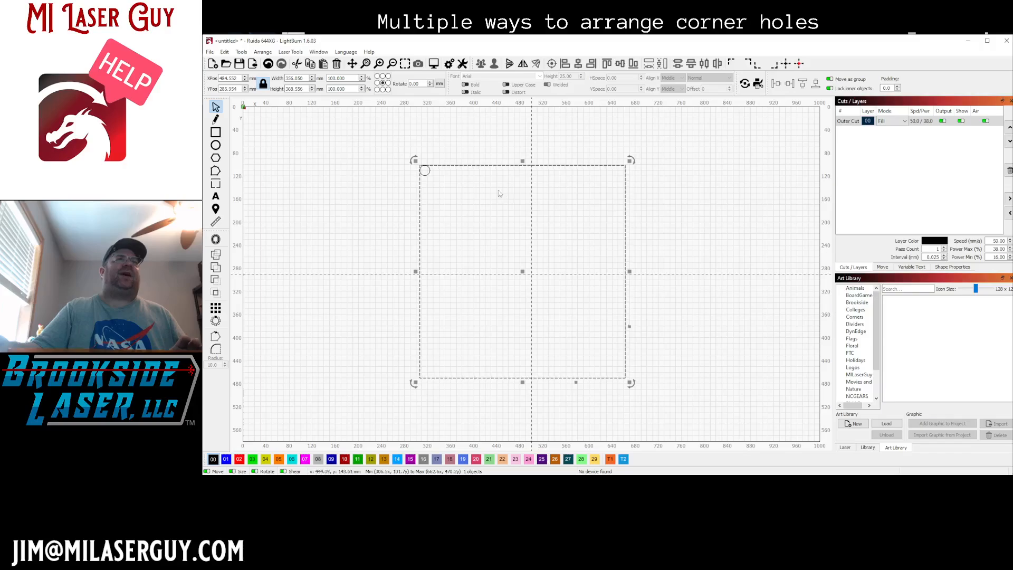
mouse_move(424, 171)
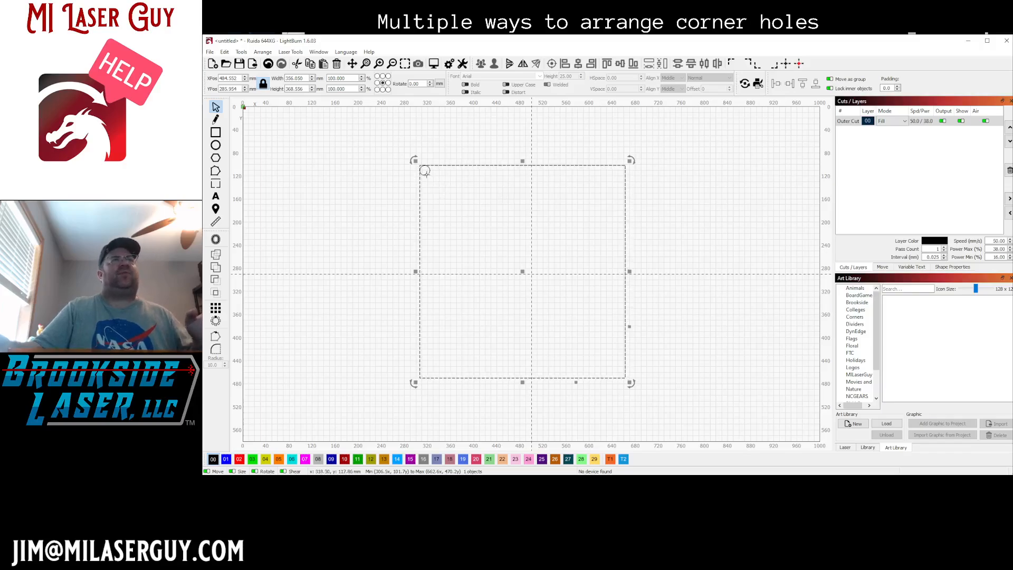
Step: Select the small circle at the square's top-left corner
left_click(451, 184)
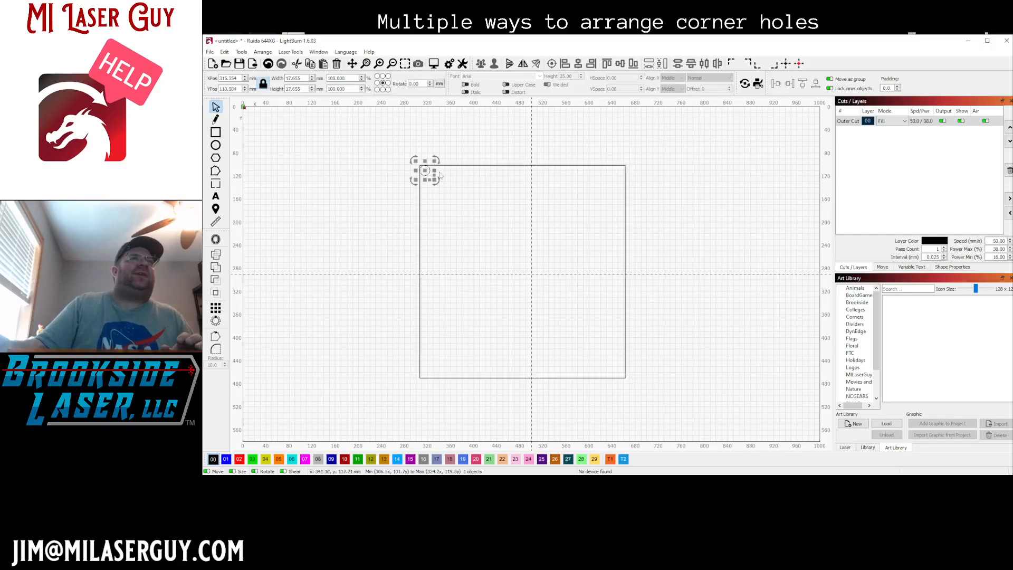
mouse_move(366, 124)
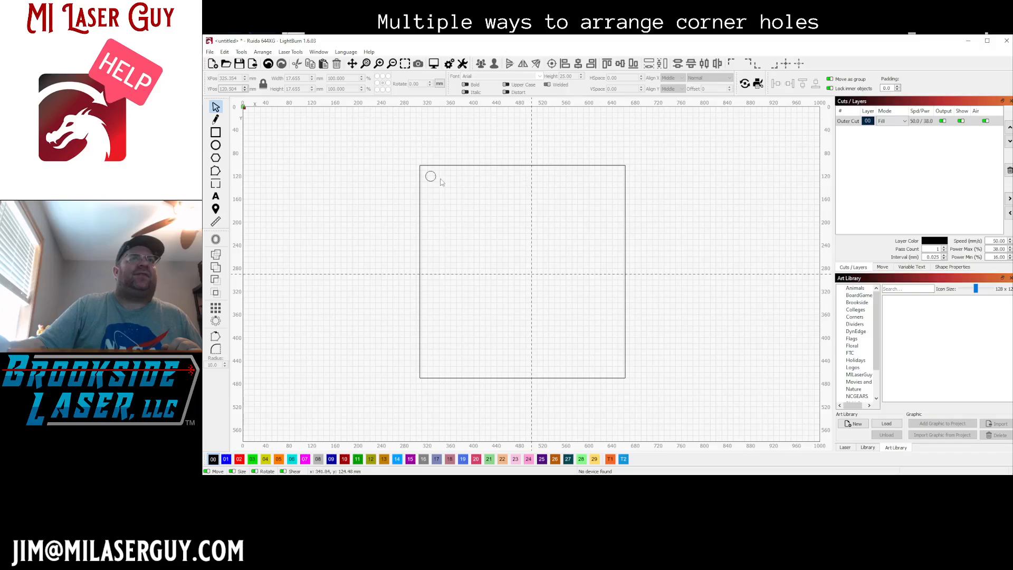
left_click(430, 177)
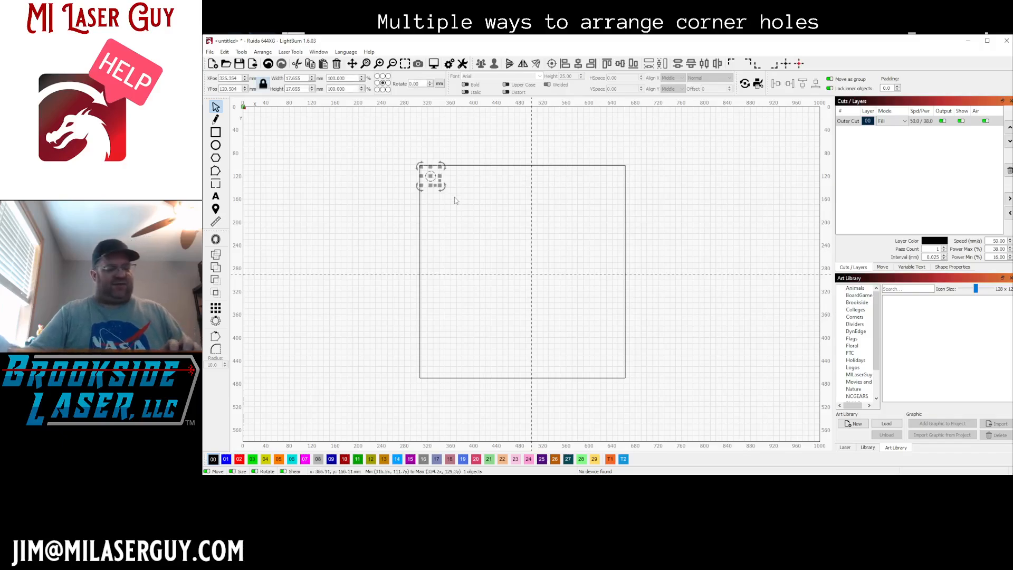
mouse_move(606, 195)
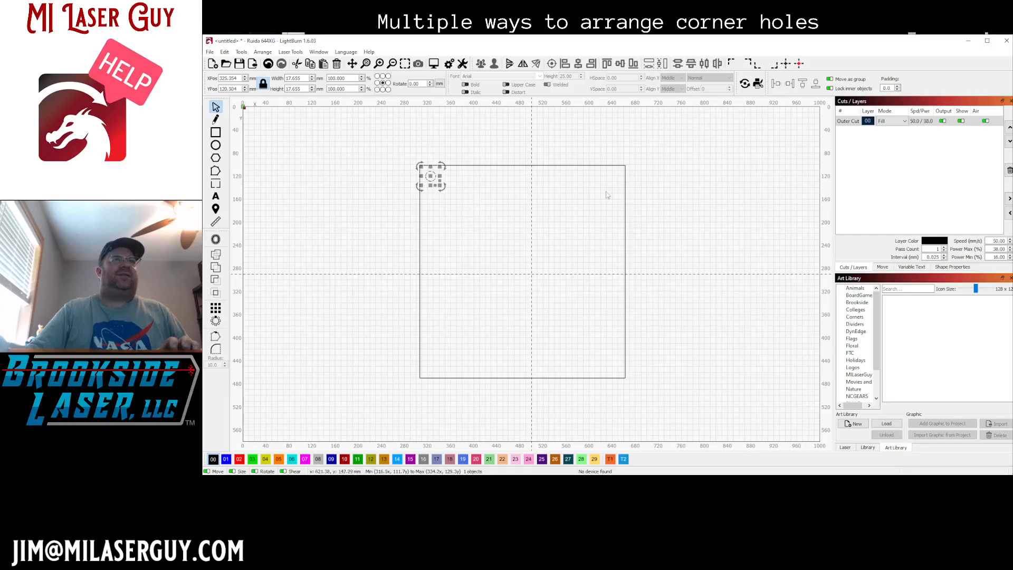
mouse_move(532, 260)
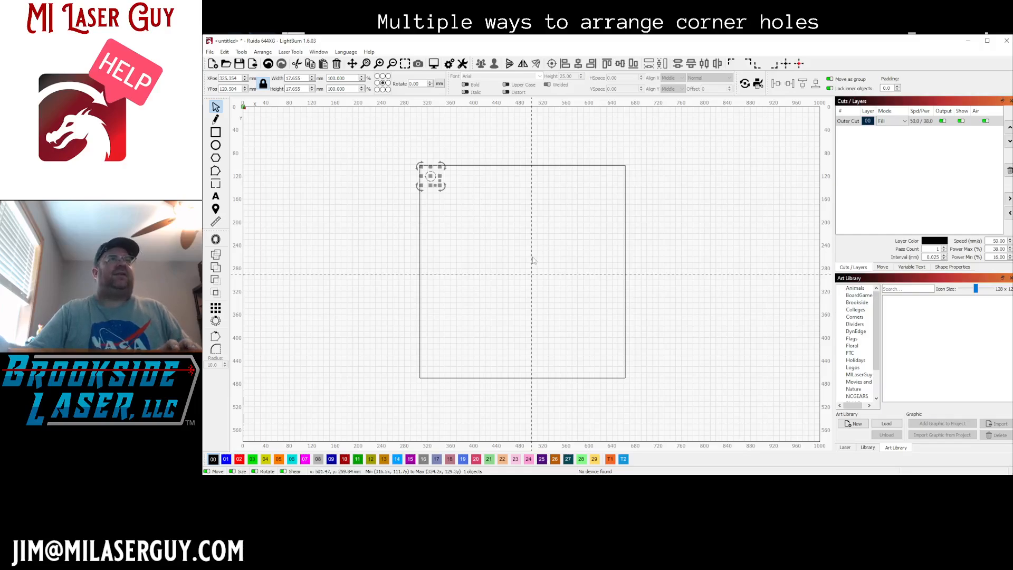
mouse_move(543, 253)
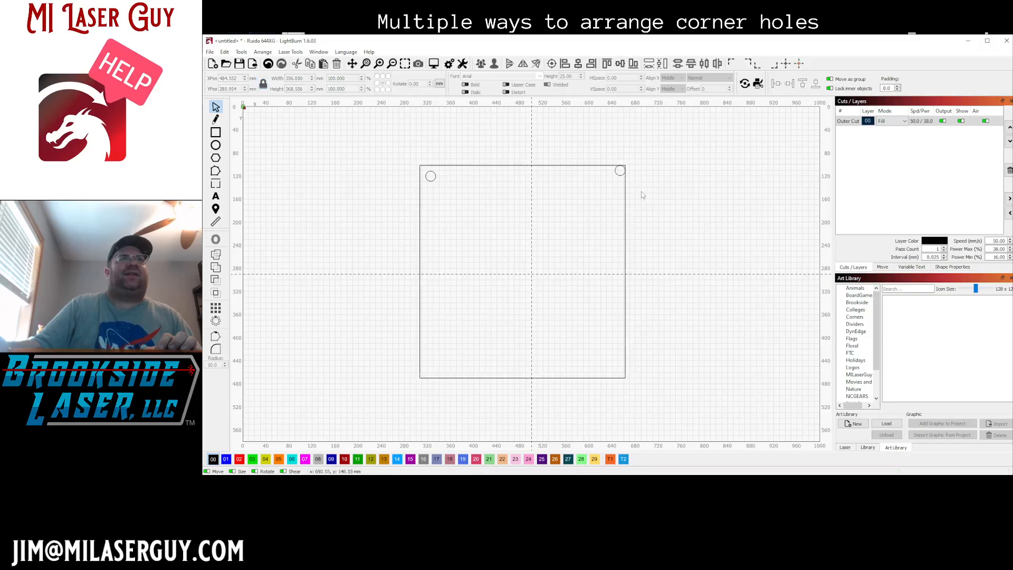
left_click(620, 170)
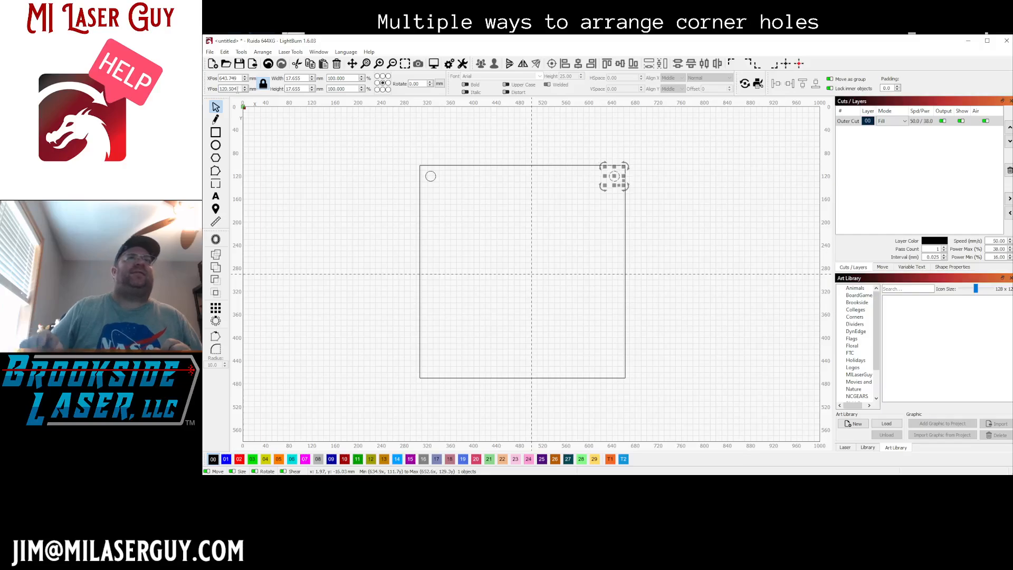
left_click(673, 197)
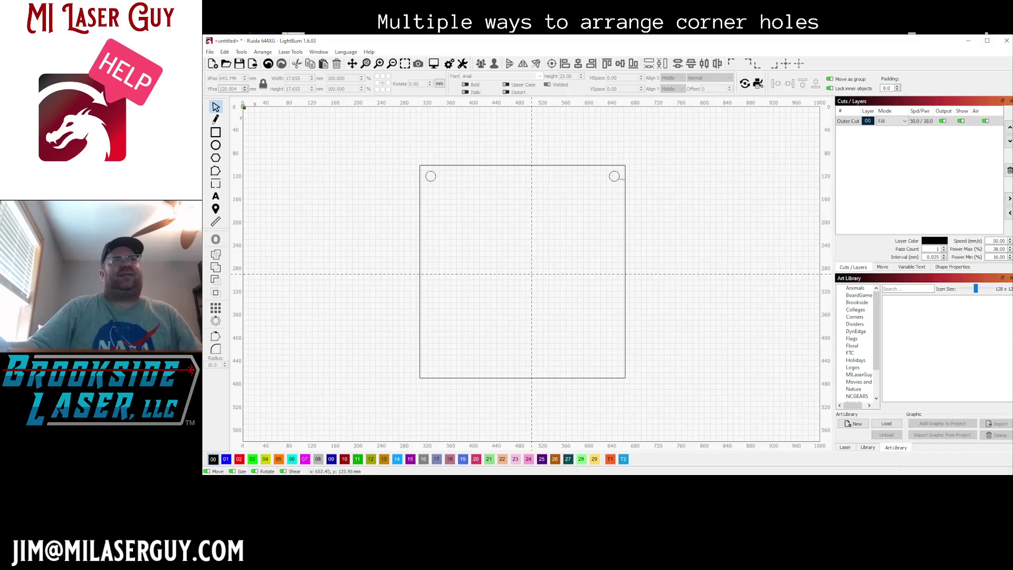
mouse_move(592, 180)
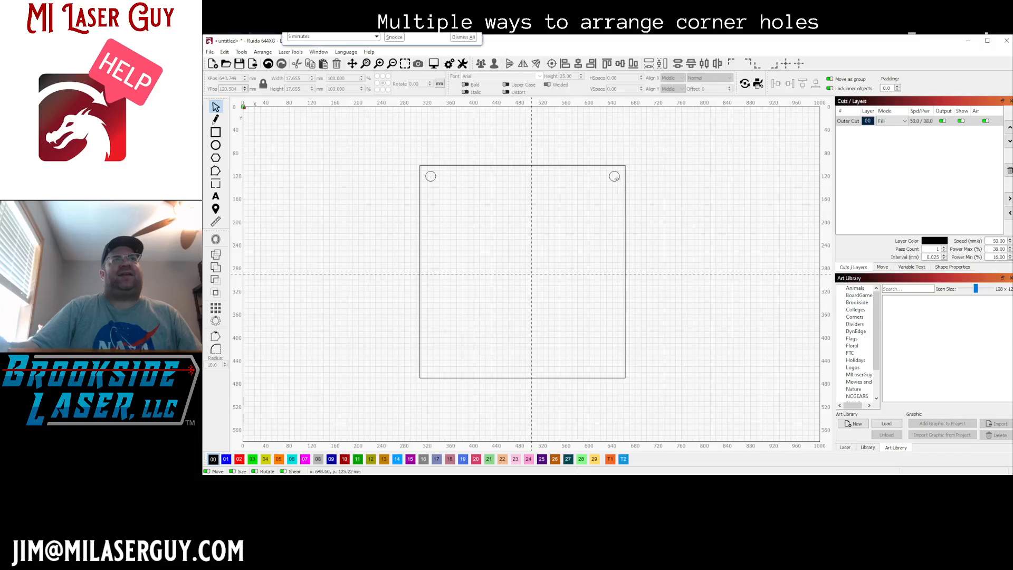
left_click(613, 176)
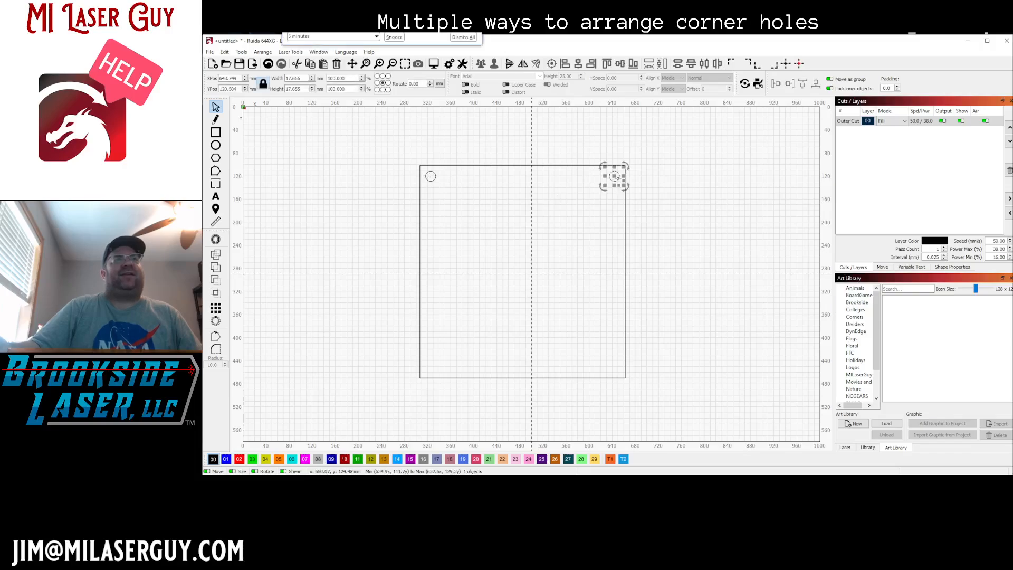
mouse_move(573, 186)
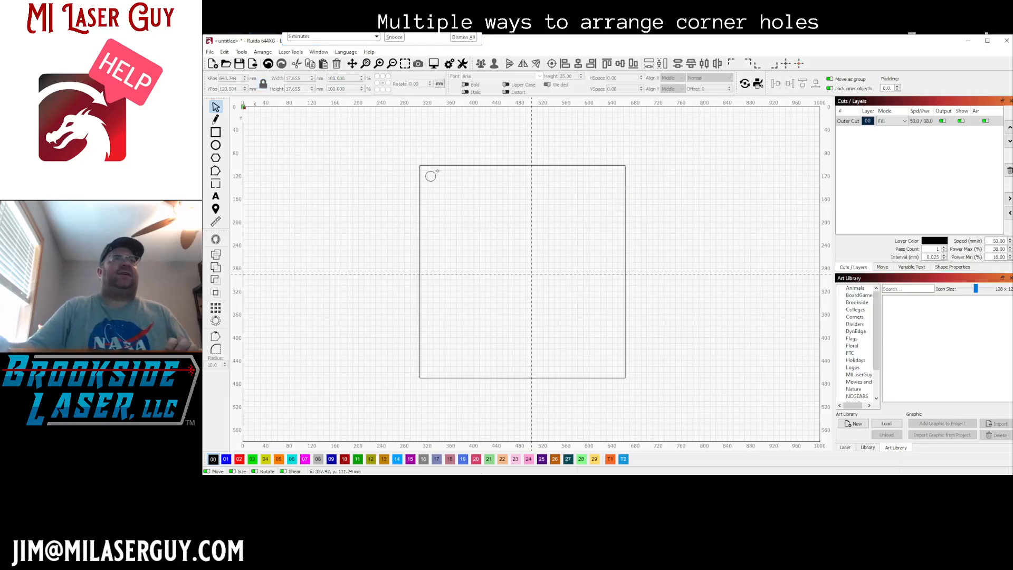
Step: Select the square near its top-left corner to duplicate it
left_click(431, 175)
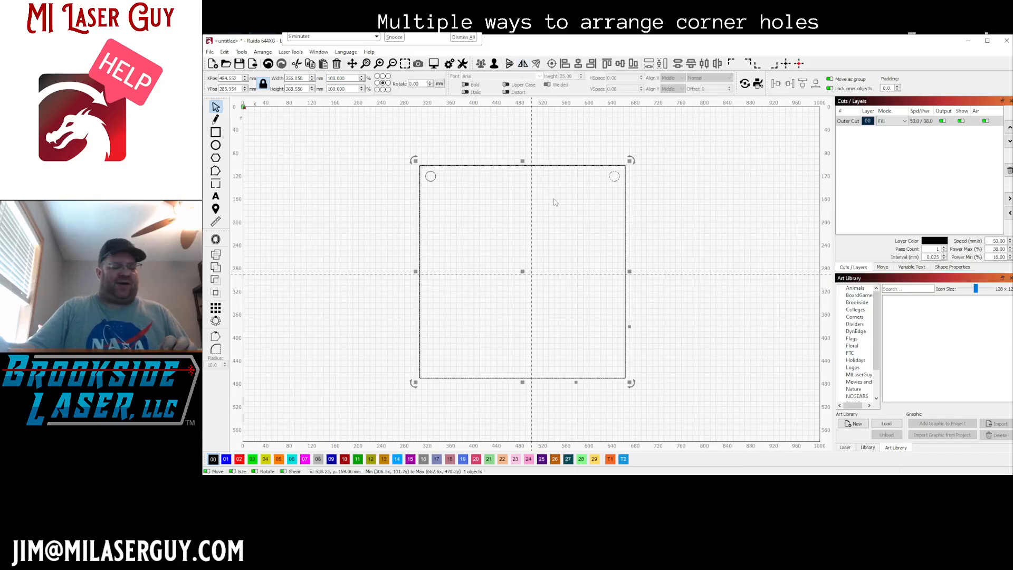
mouse_move(569, 208)
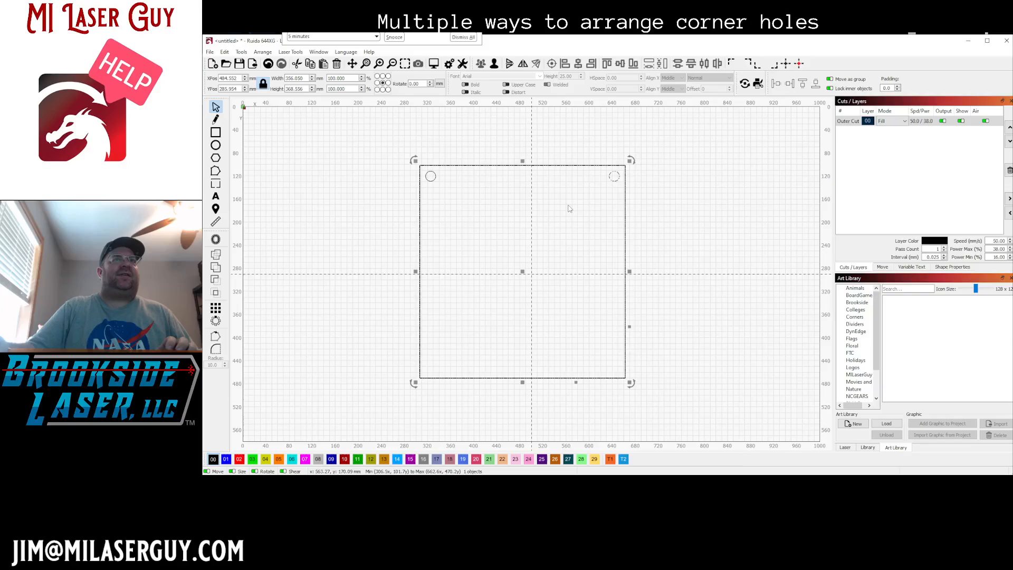
mouse_move(569, 223)
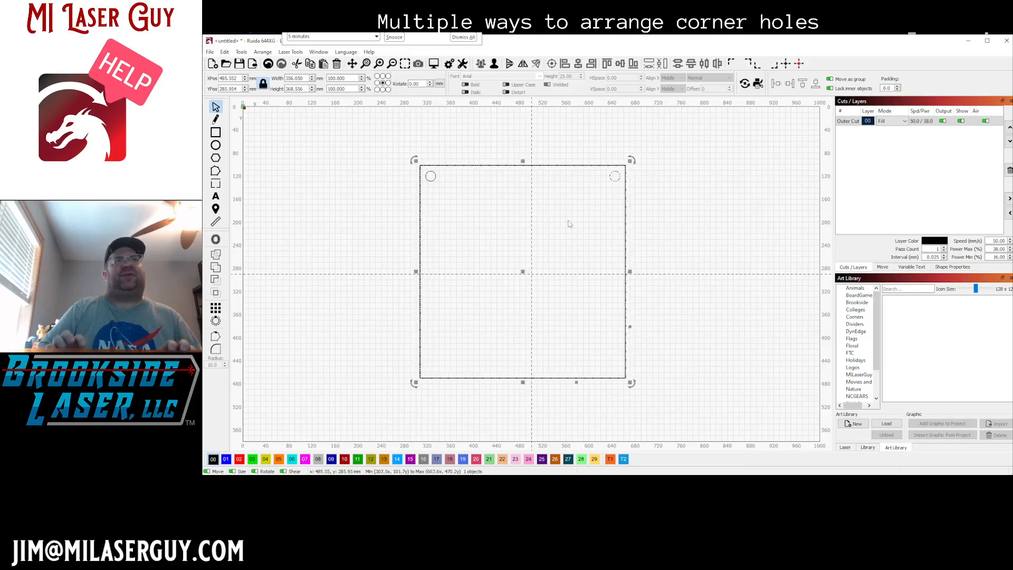
mouse_move(547, 262)
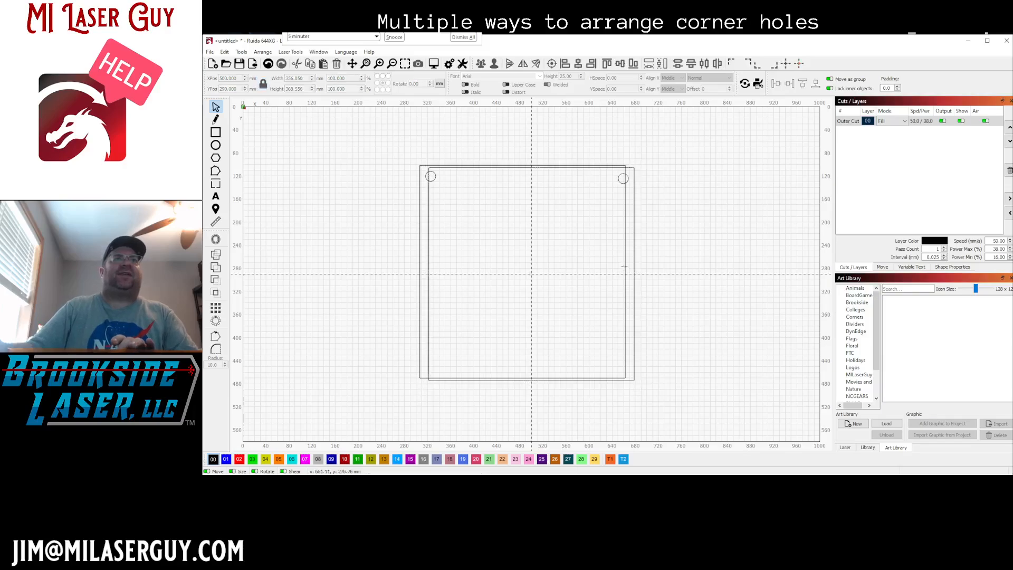
Step: Assign the offset copy of the square to the T2 tool layer
left_click(526, 271)
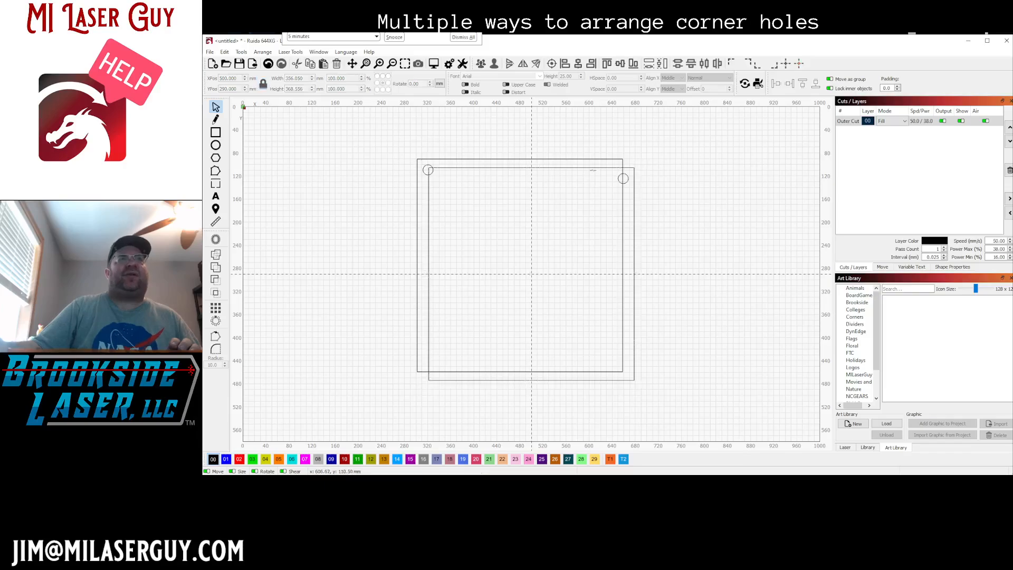
left_click(529, 271)
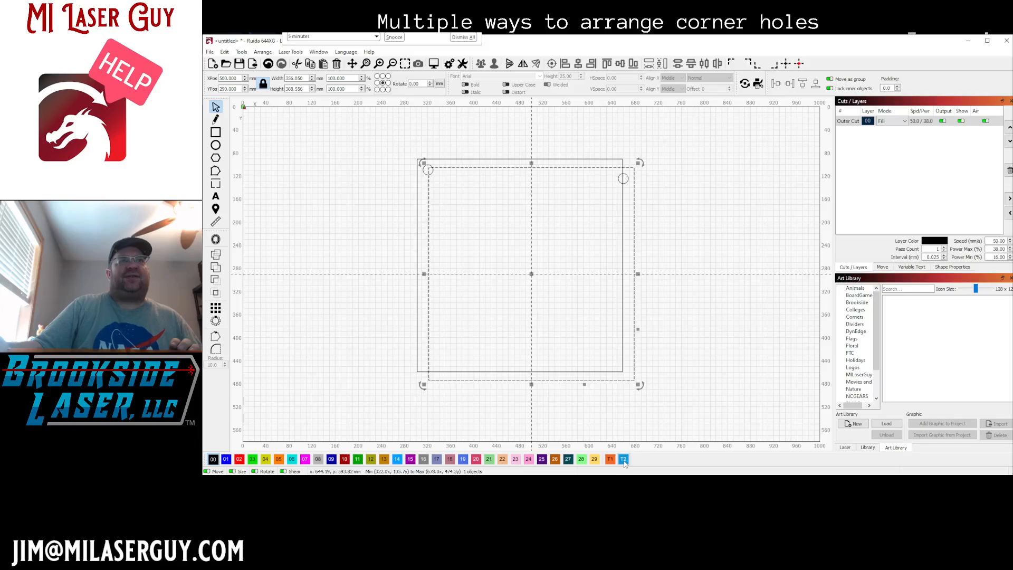
left_click(623, 459)
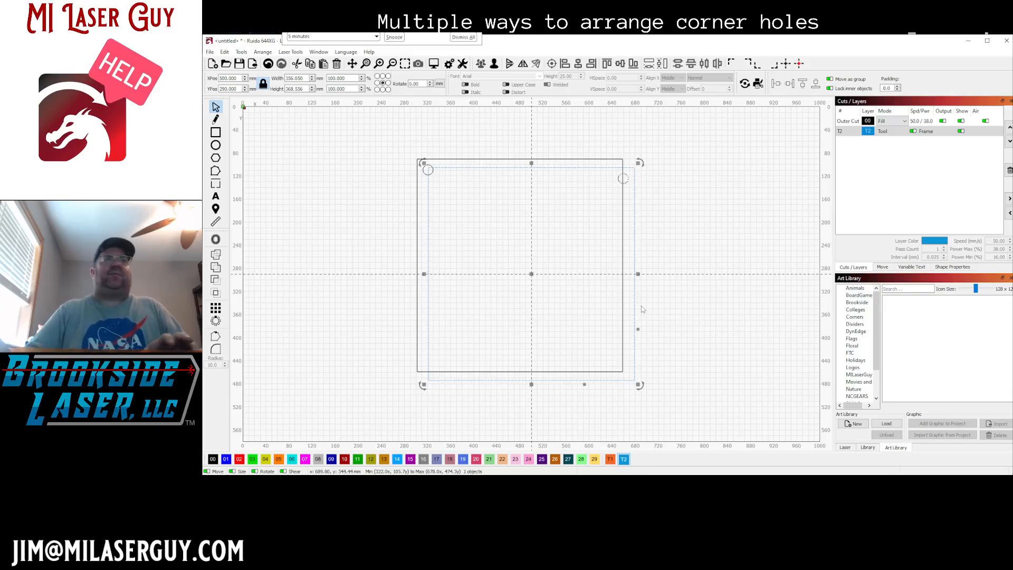
mouse_move(627, 296)
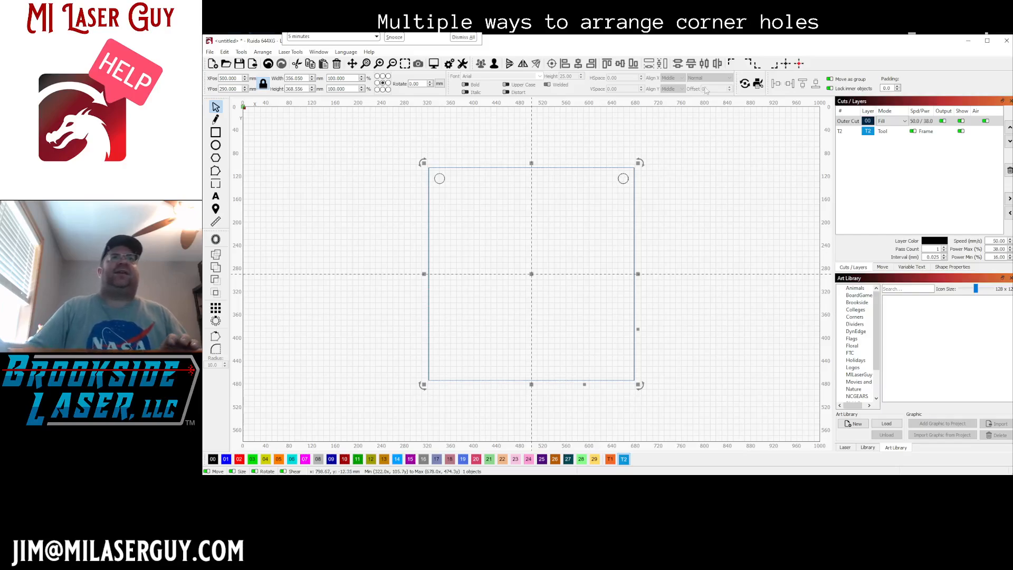
mouse_move(509, 64)
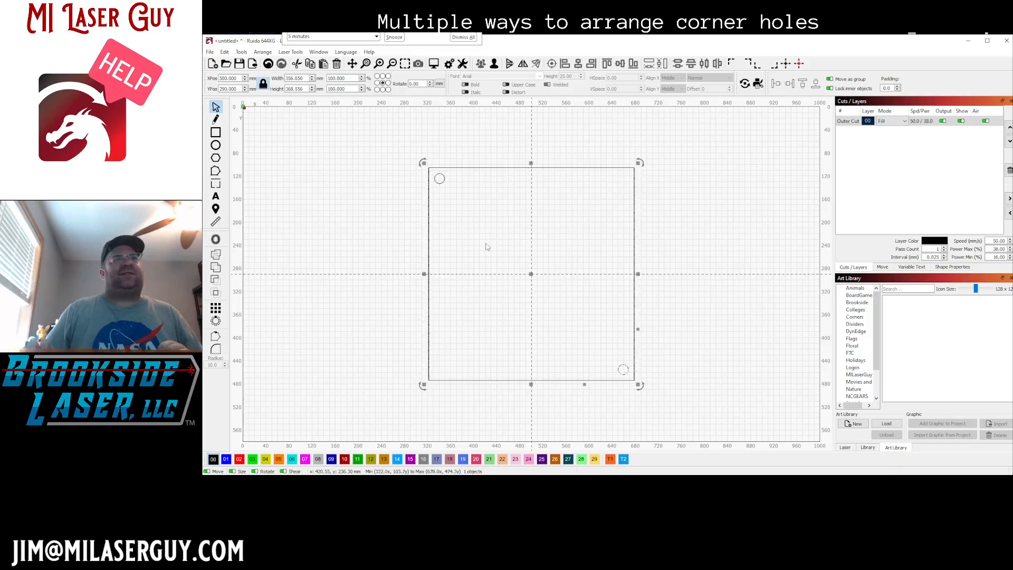
mouse_move(481, 246)
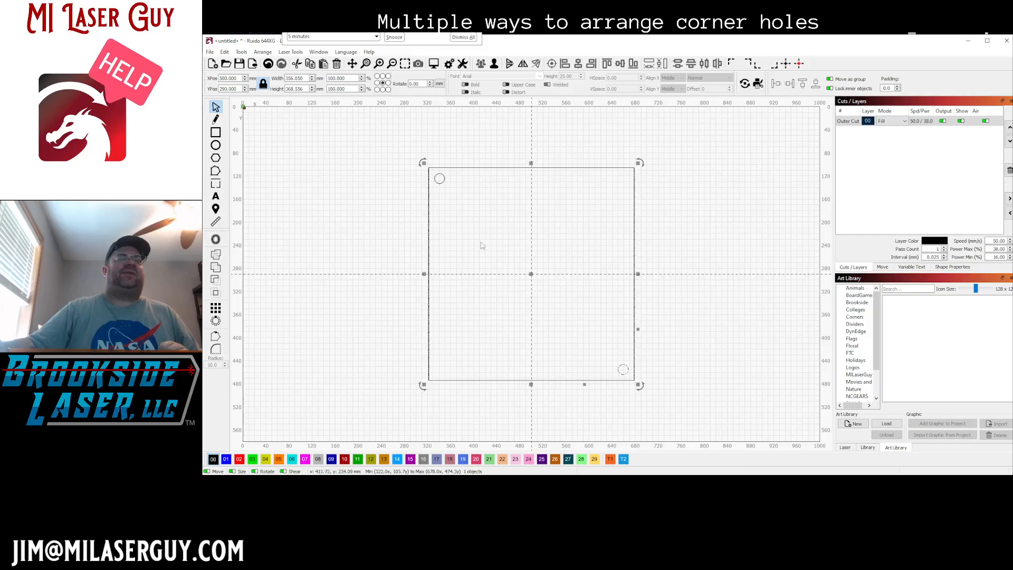
mouse_move(471, 295)
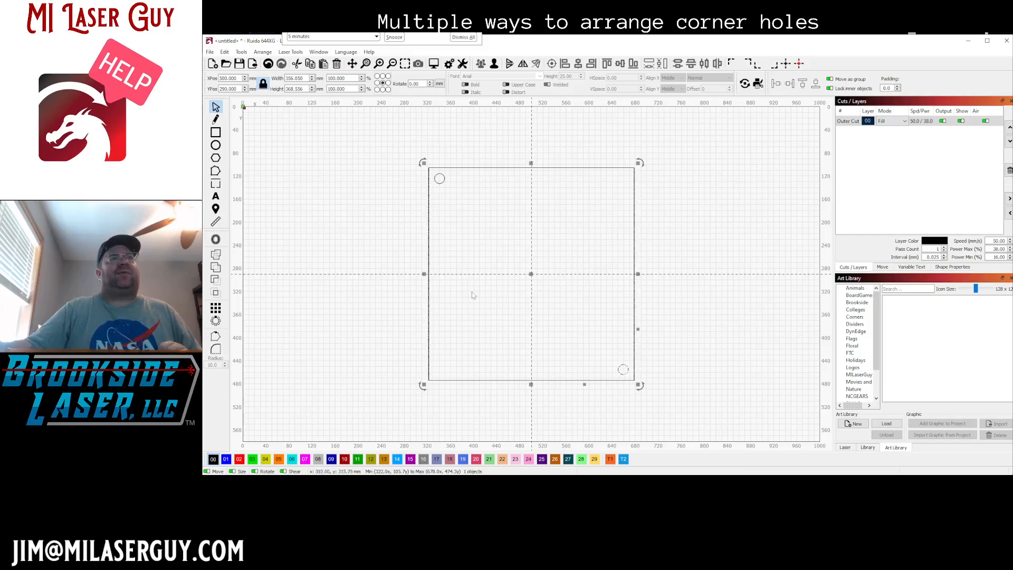
left_click(689, 339)
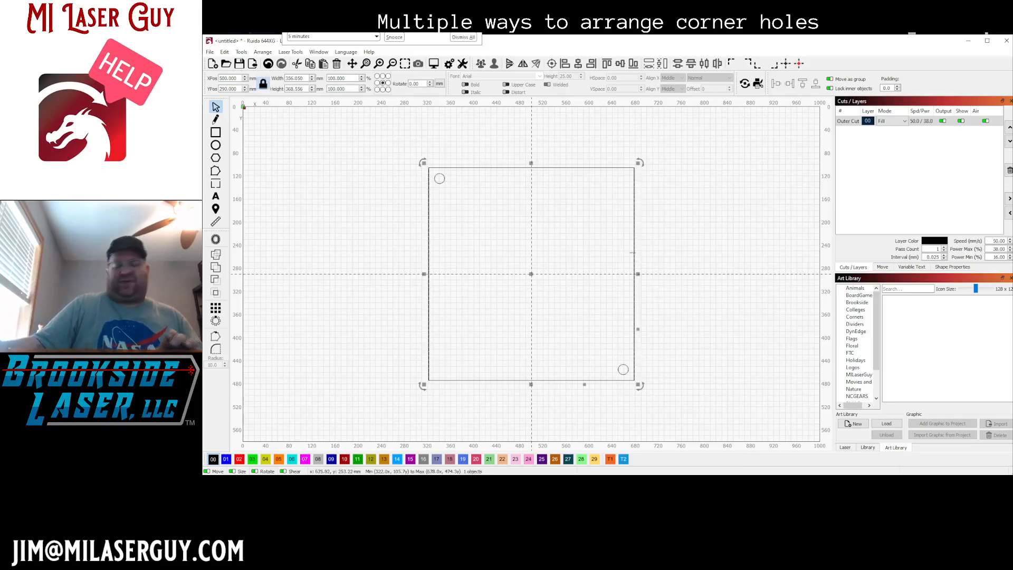
Step: Clear the selection on the workspace
left_click(570, 207)
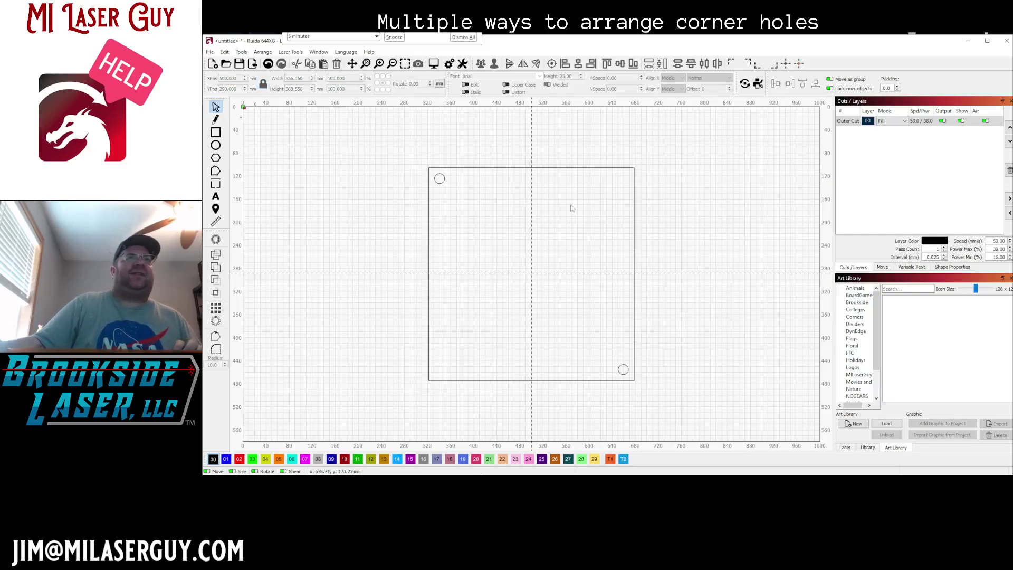
mouse_move(399, 153)
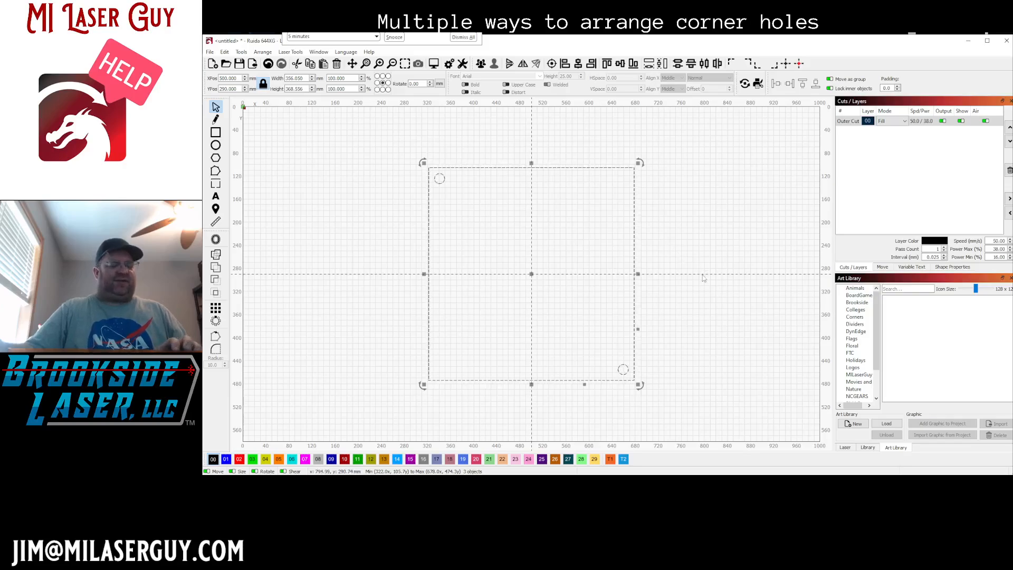
mouse_move(690, 271)
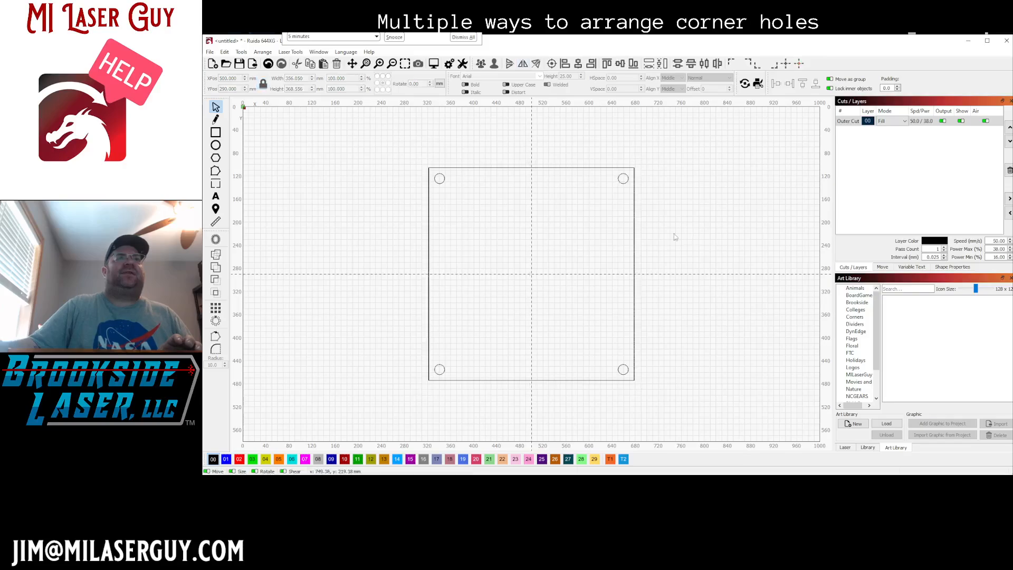
mouse_move(635, 232)
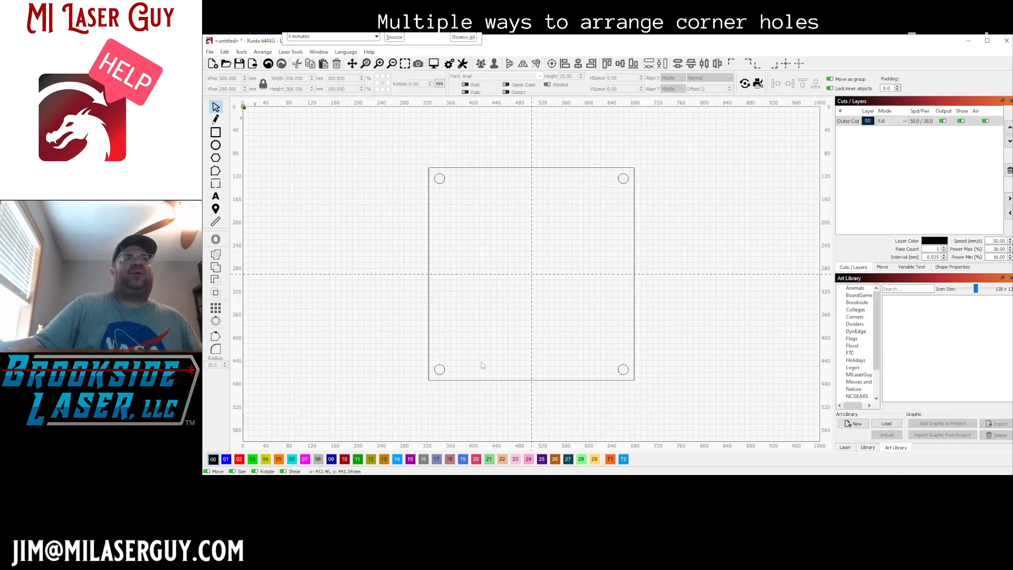
mouse_move(622, 179)
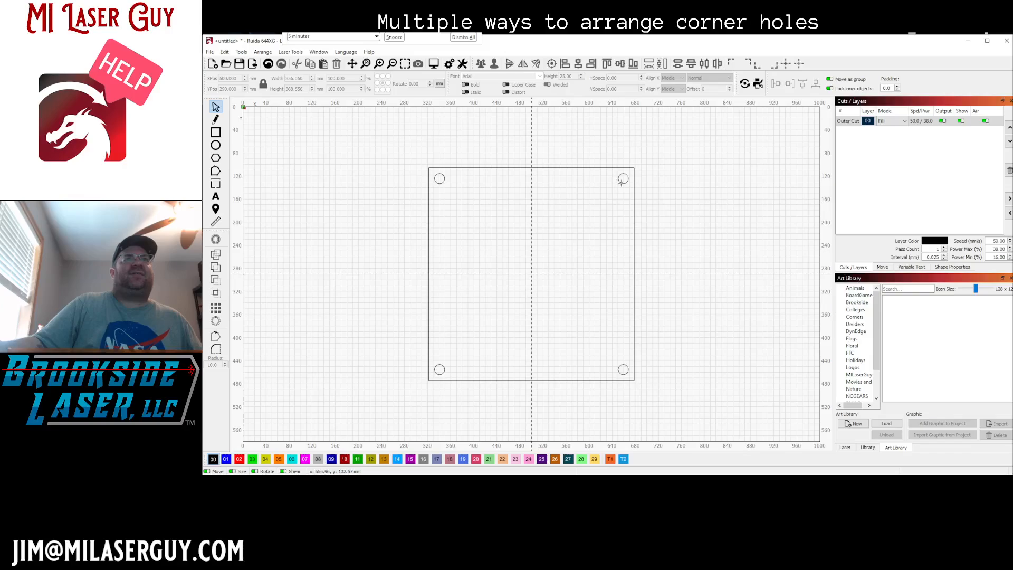
Step: Undo until only the top-left corner hole remains on the square
left_click(623, 179)
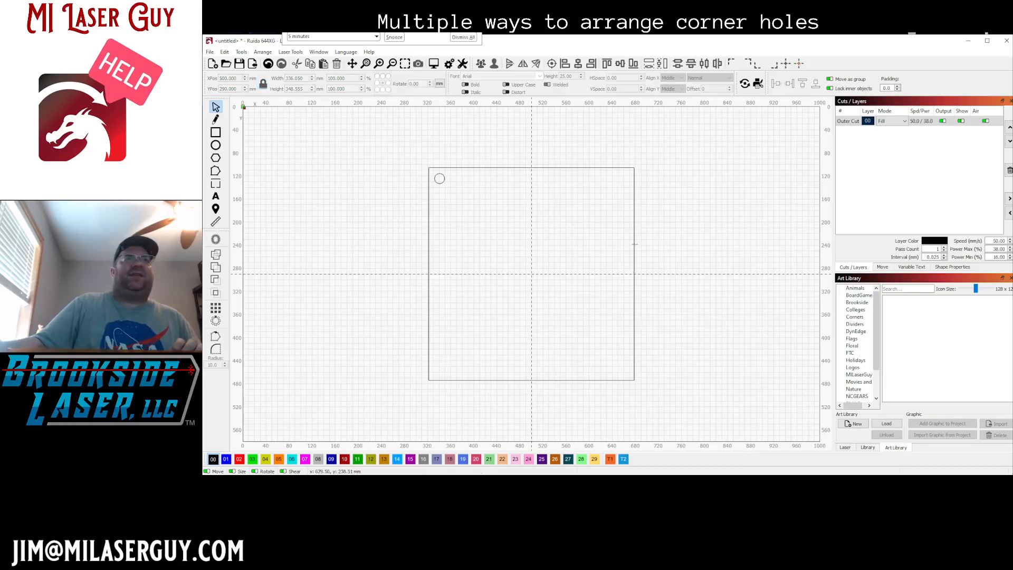
Step: Resize the square and its hole via the Width/Height fields, then select the top-left hole
left_click(530, 273)
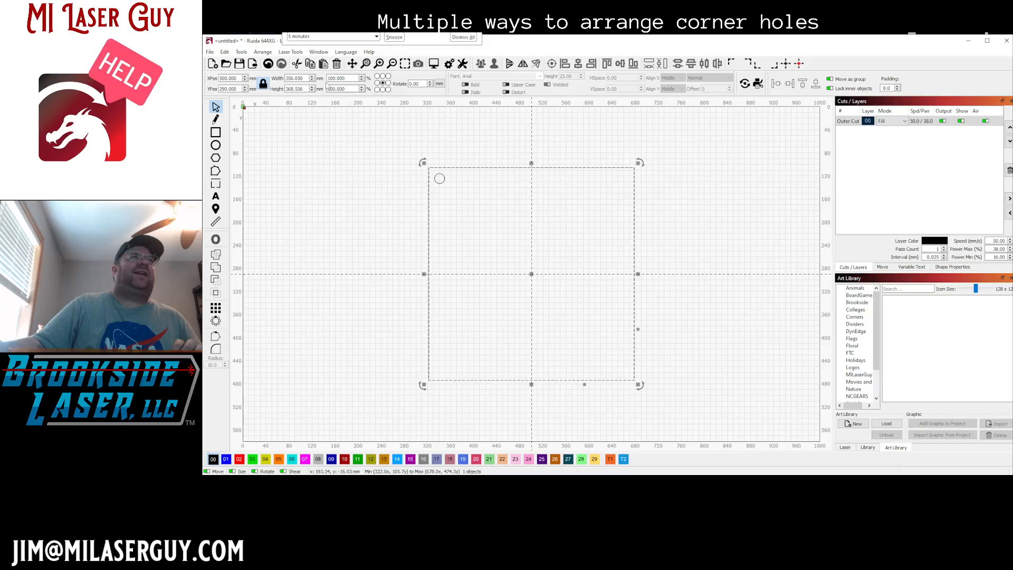
mouse_move(525, 306)
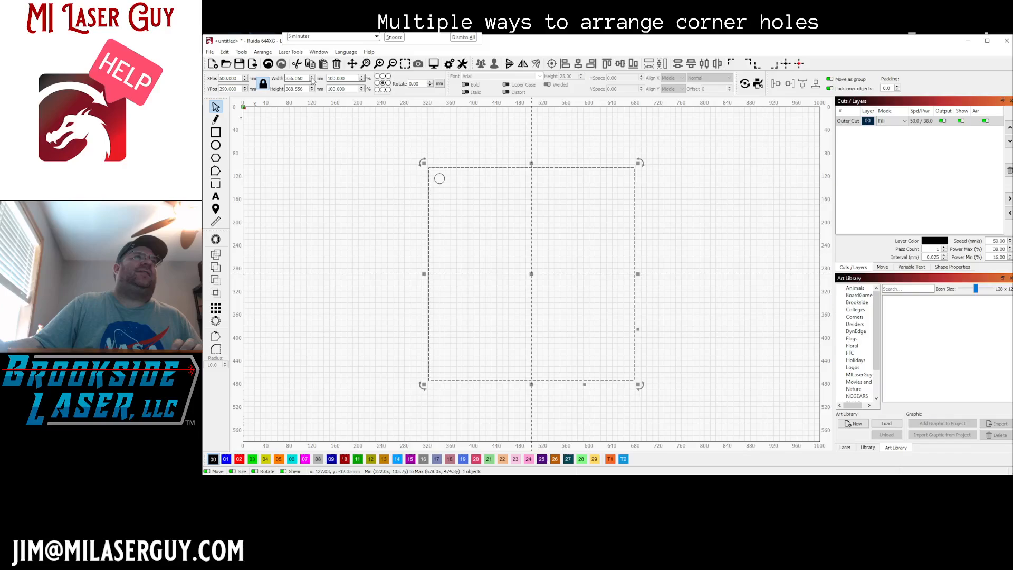
triple_click(295, 78)
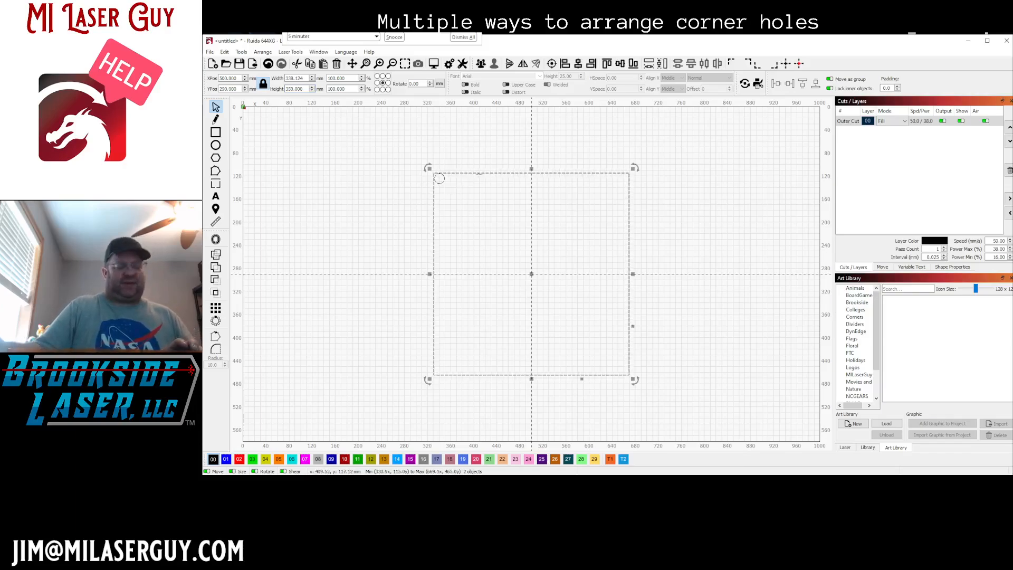
mouse_move(392, 115)
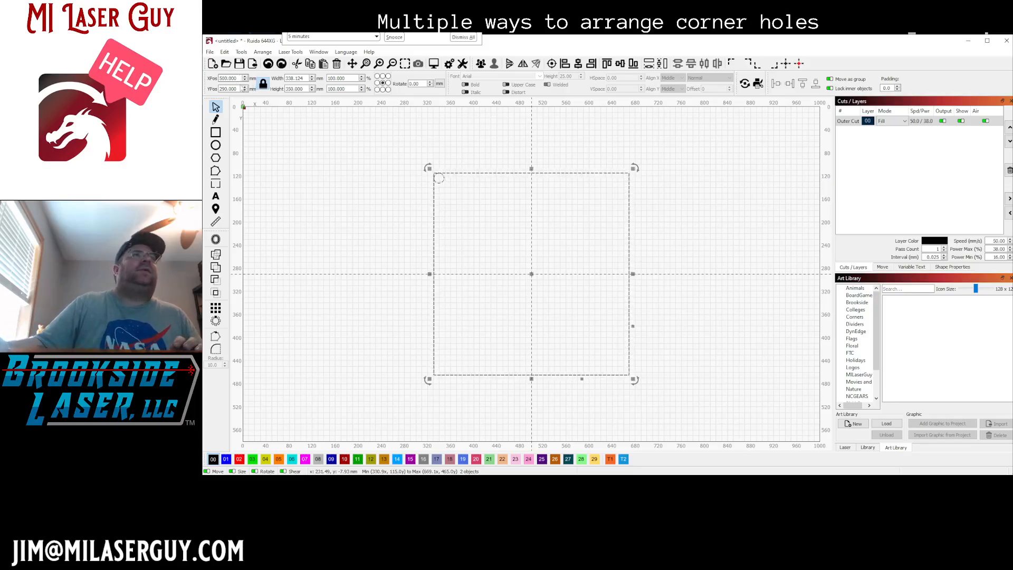
left_click(439, 180)
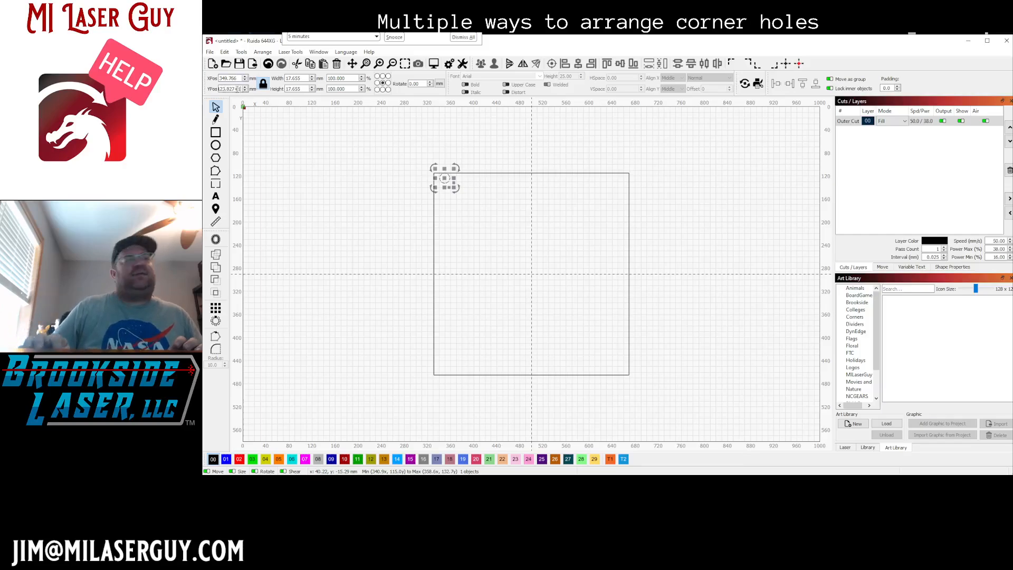
Step: Select the top-left hole ready to copy it toward the top-right corner
left_click(425, 225)
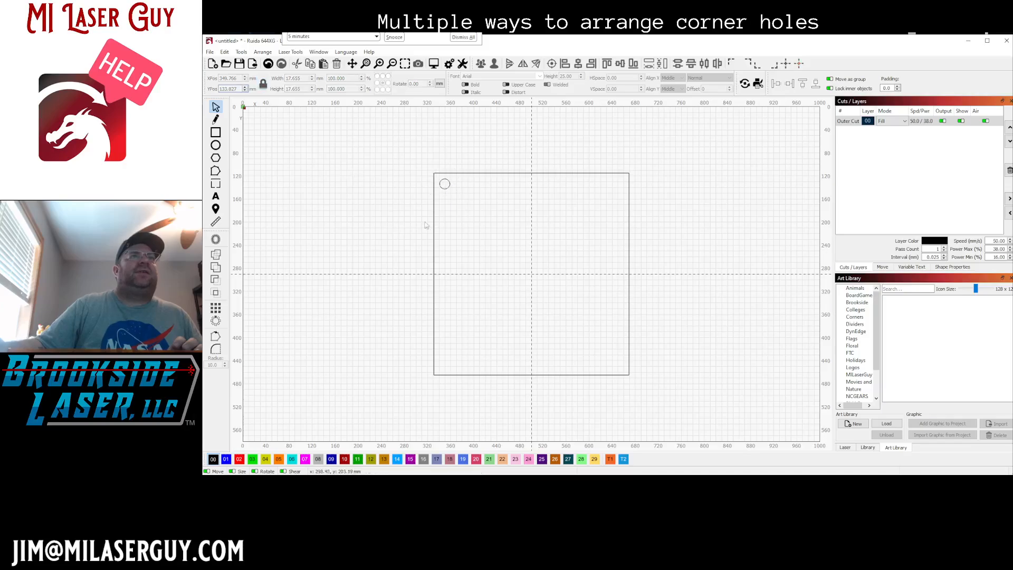
left_click(444, 183)
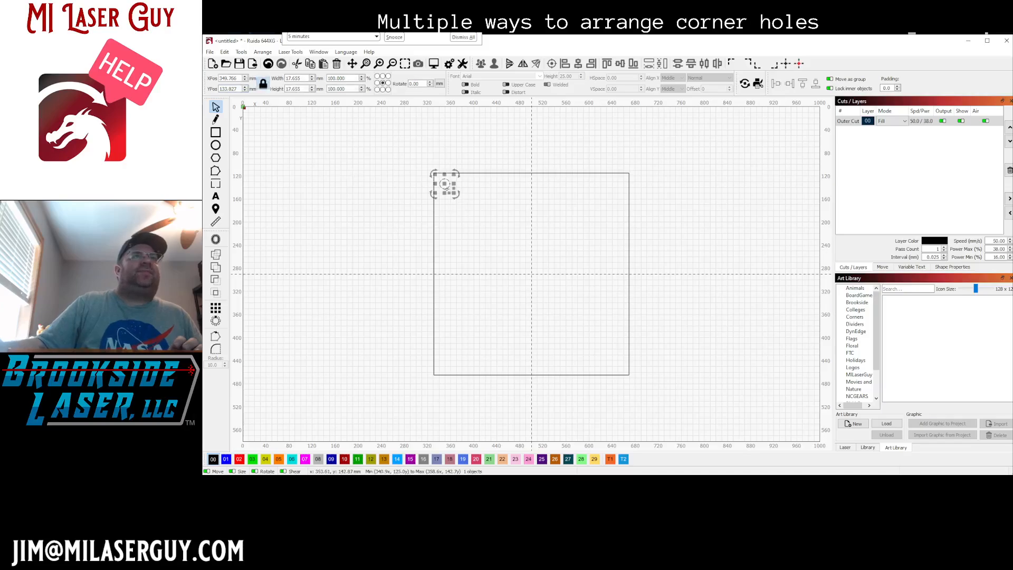
left_click(469, 191)
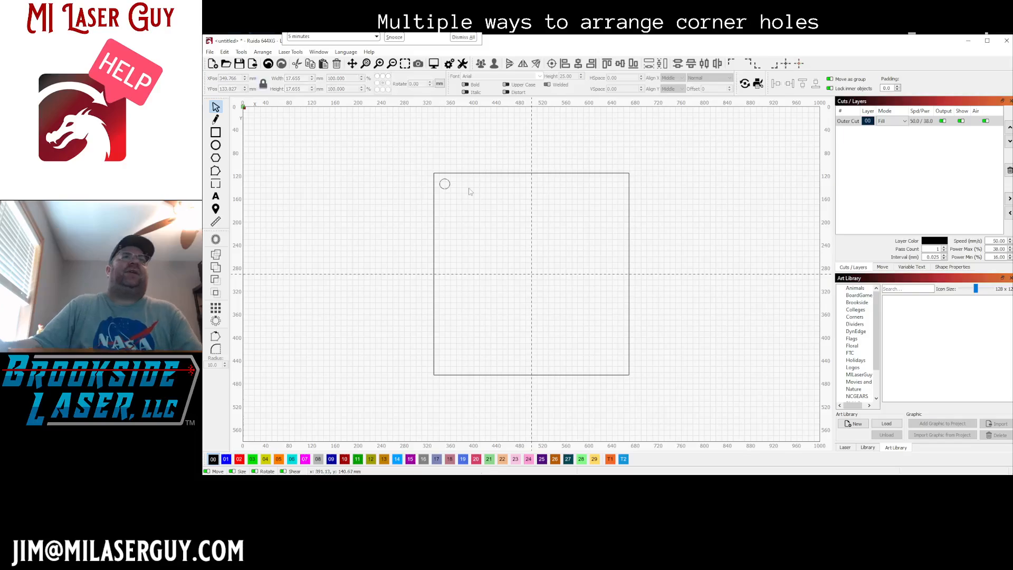
left_click(444, 184)
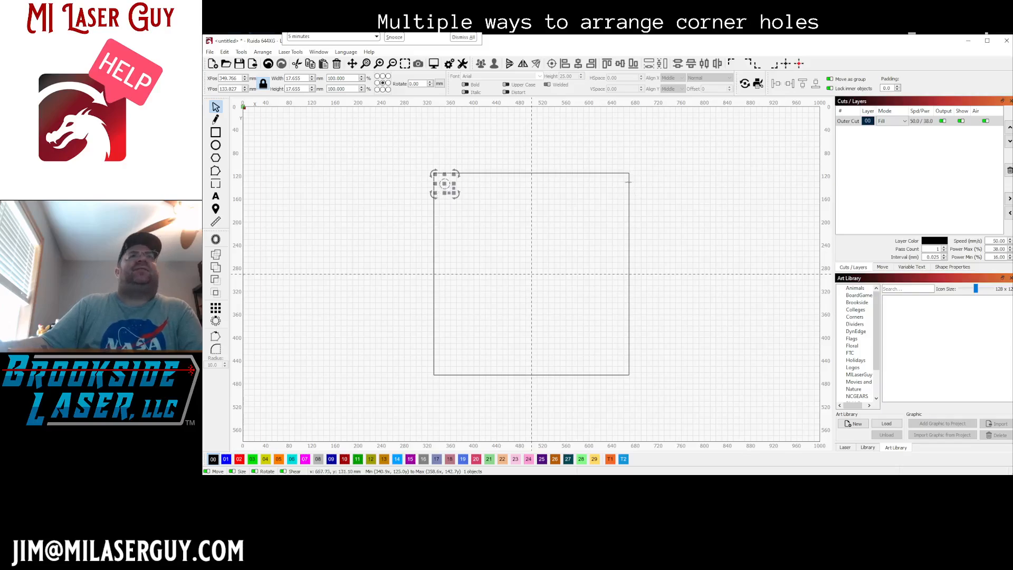
mouse_move(594, 185)
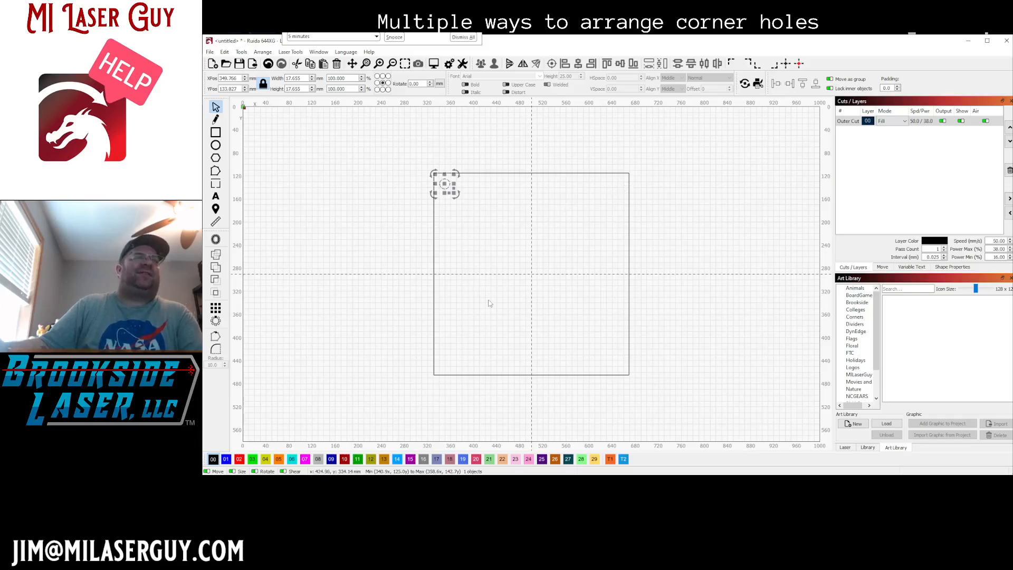
mouse_move(516, 228)
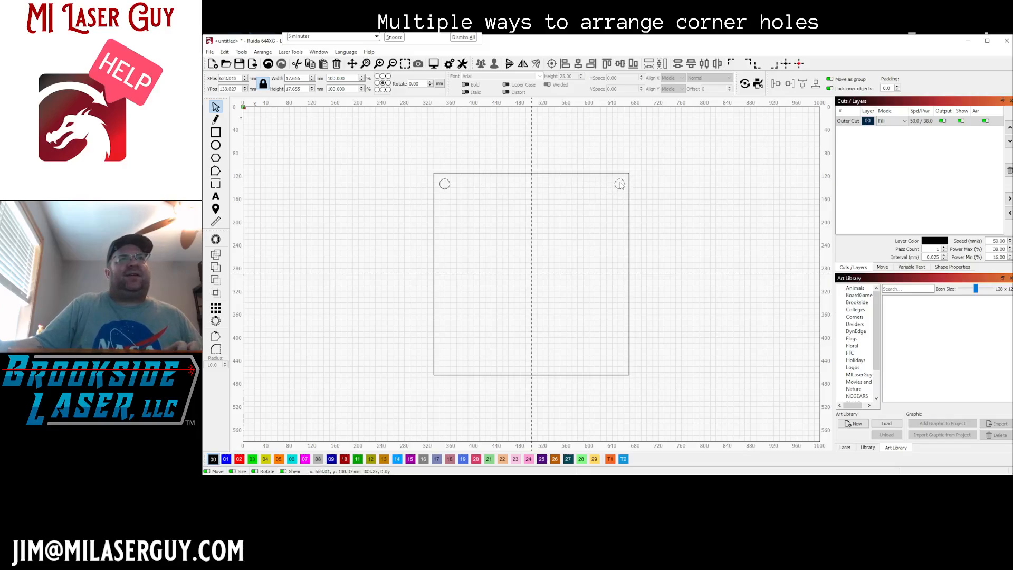
Step: Duplicate the top holes down to the bottom-left and bottom-right corners
left_click(618, 183)
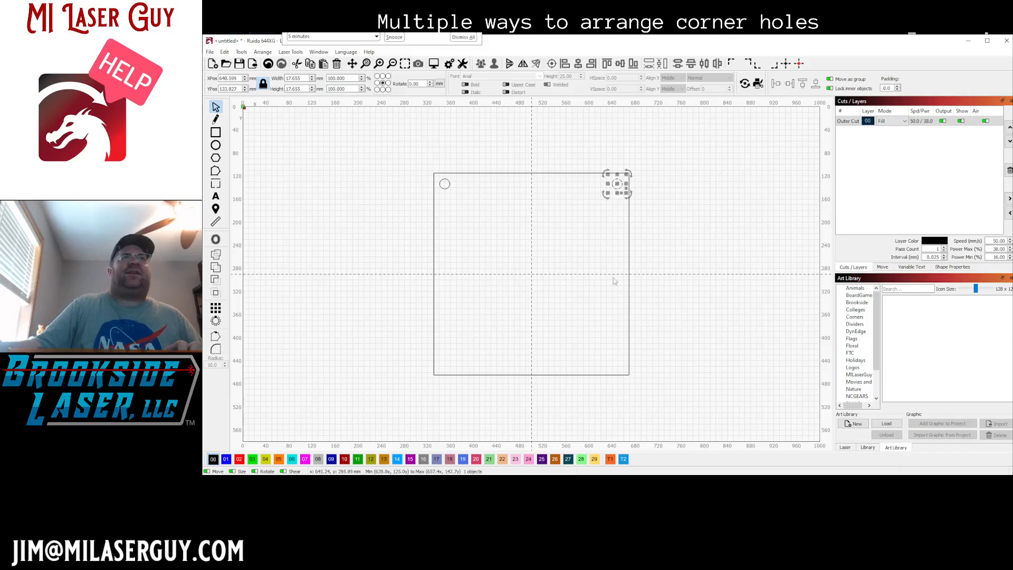
mouse_move(630, 222)
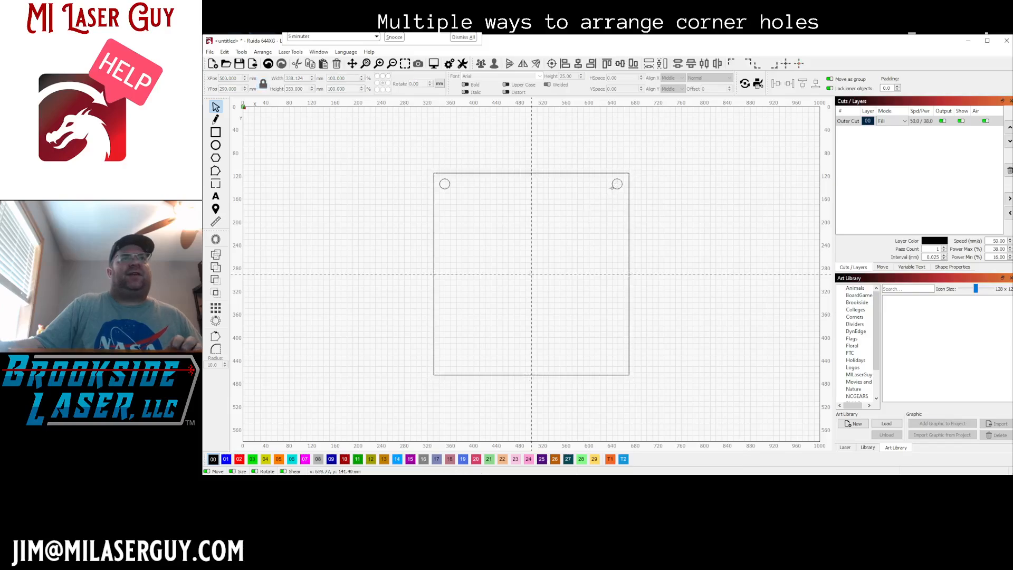
left_click(614, 185)
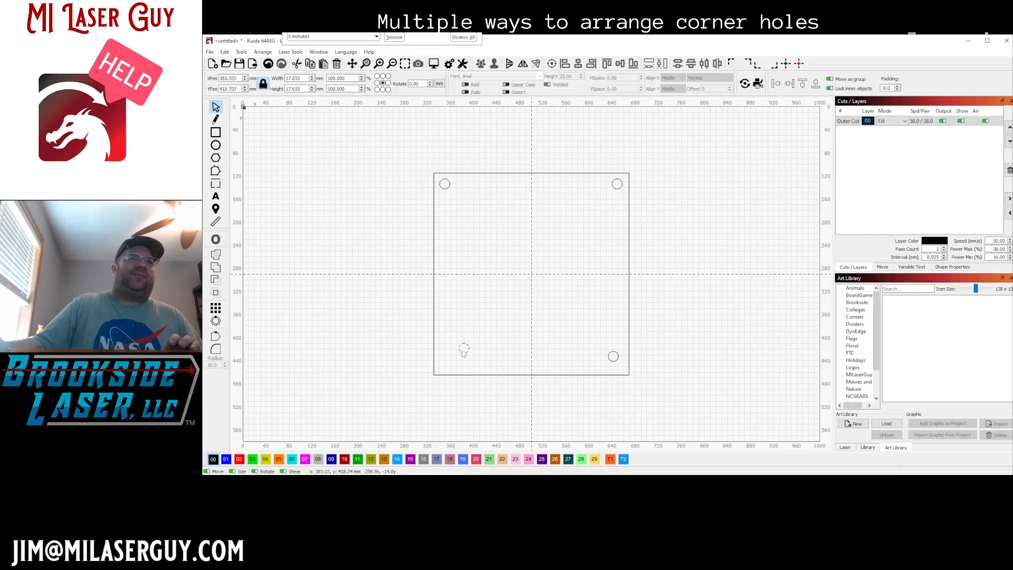
left_click(464, 349)
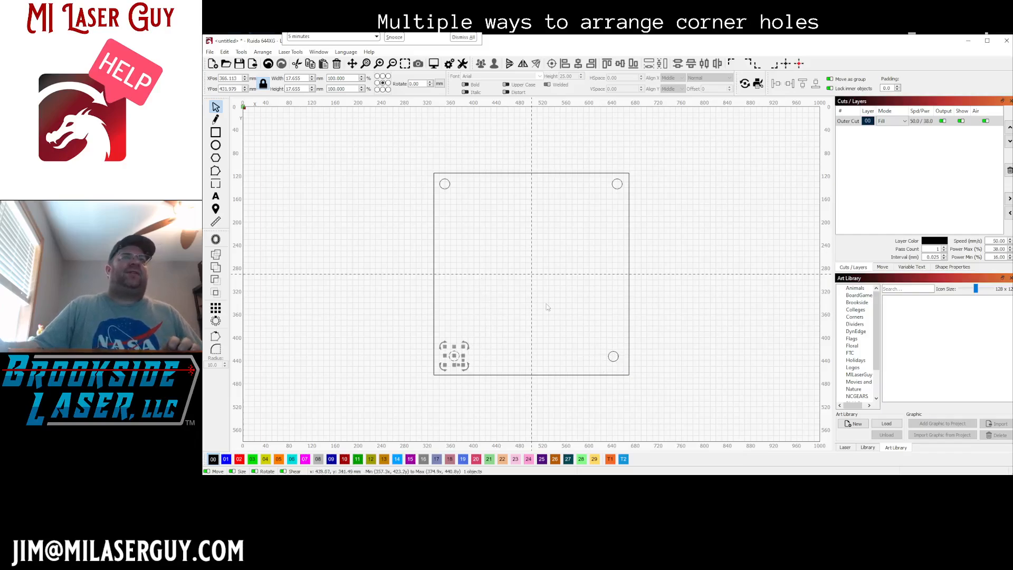
mouse_move(616, 184)
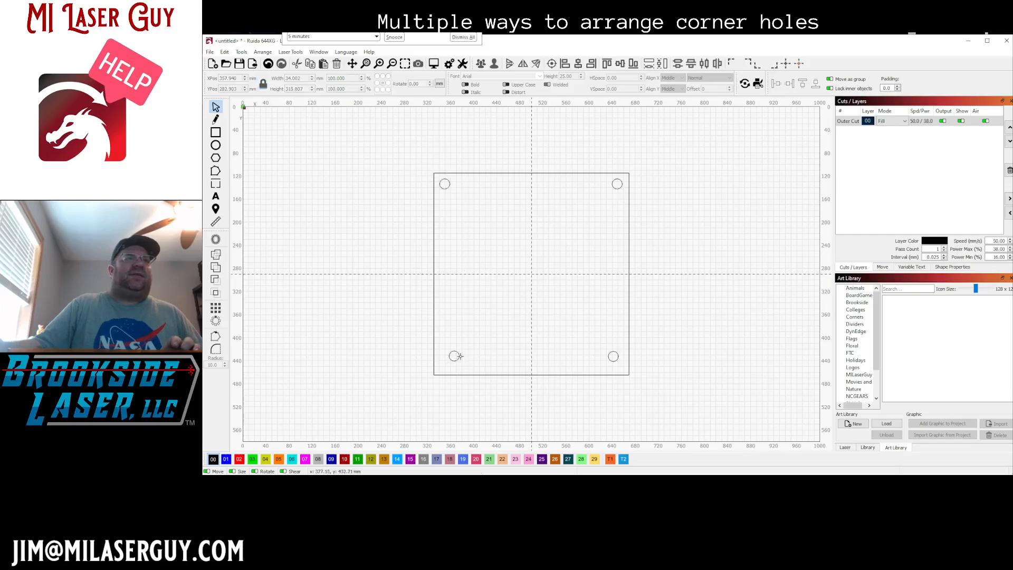
left_click(456, 355)
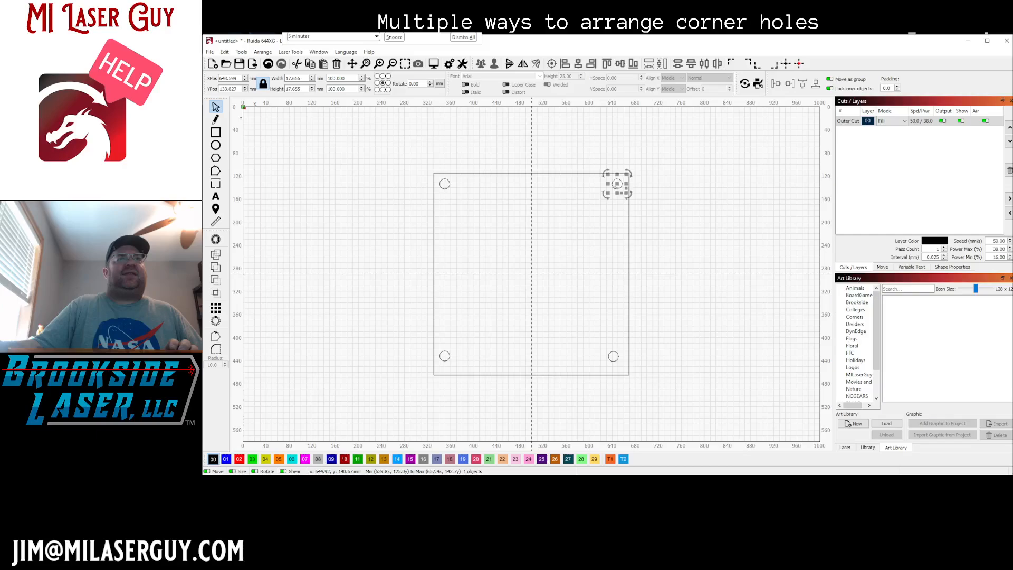
Step: Align each bottom hole with the square so all four sit evenly inset
left_click(445, 183)
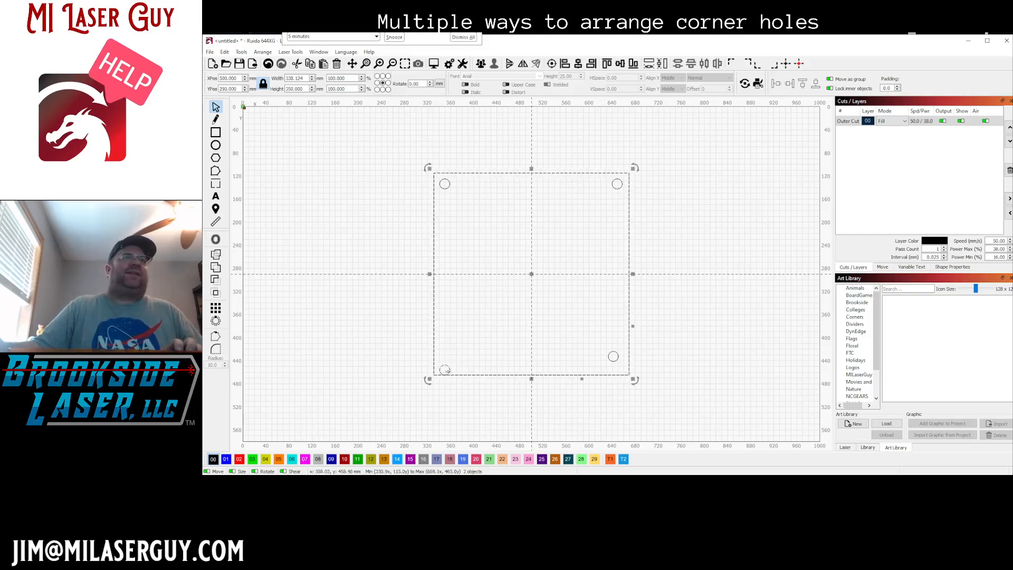
left_click(444, 369)
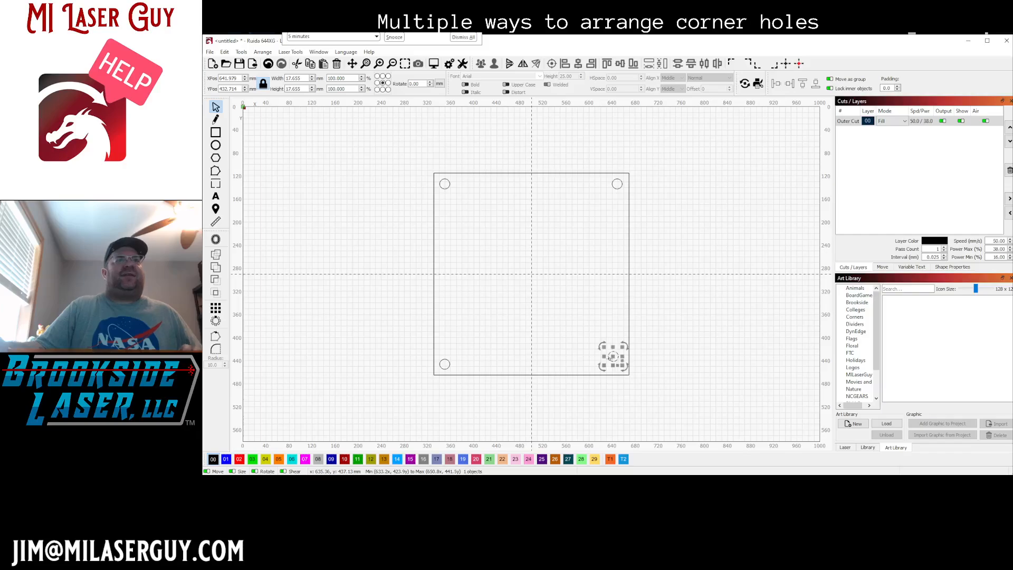
mouse_move(450, 364)
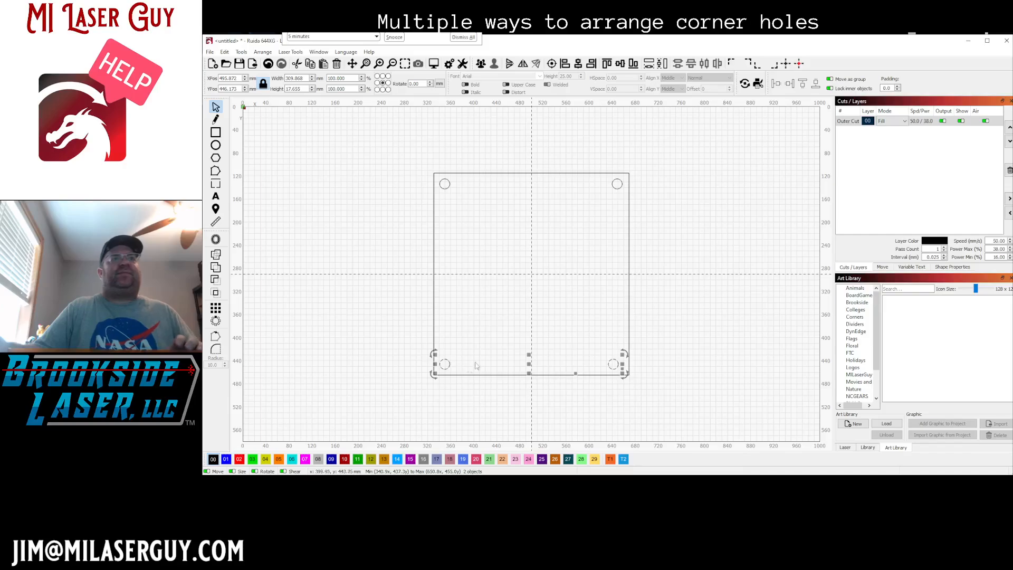
left_click(614, 364)
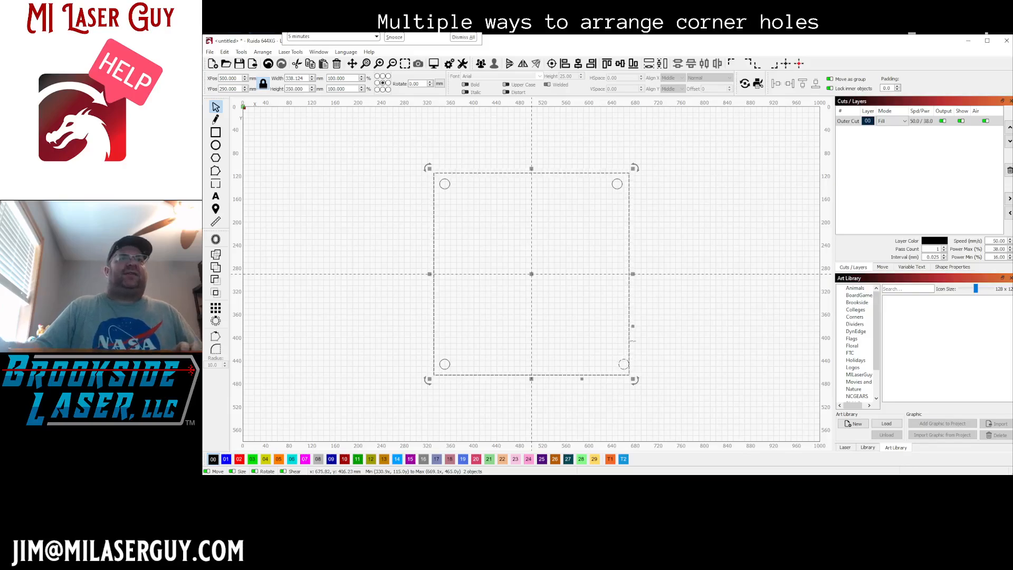
left_click(623, 362)
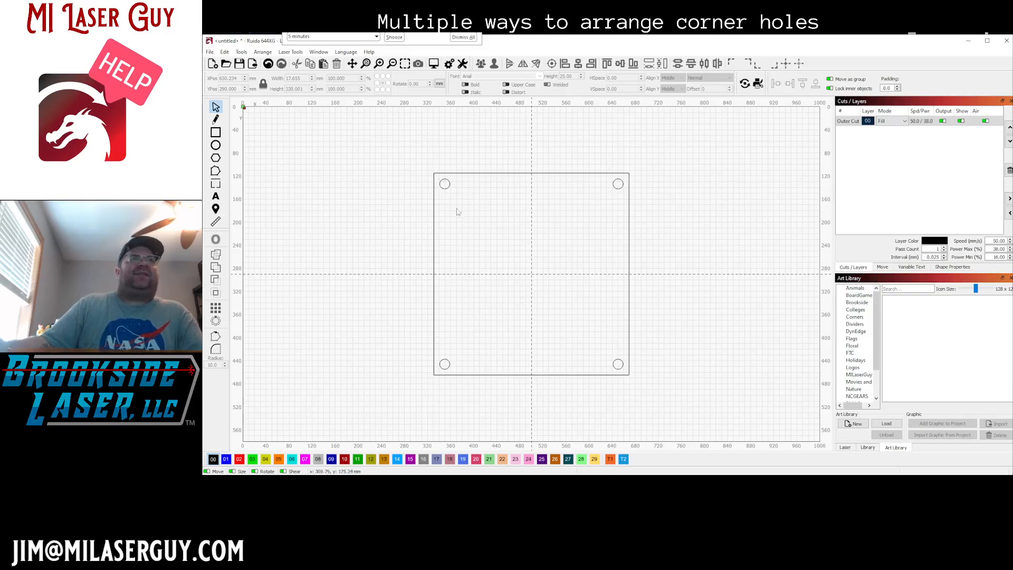
mouse_move(429, 353)
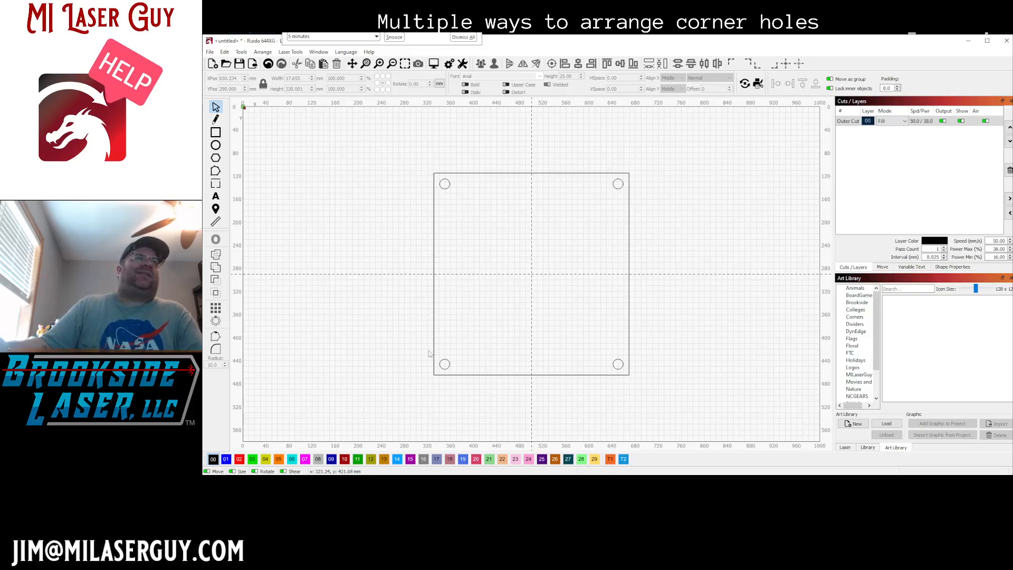
mouse_move(456, 187)
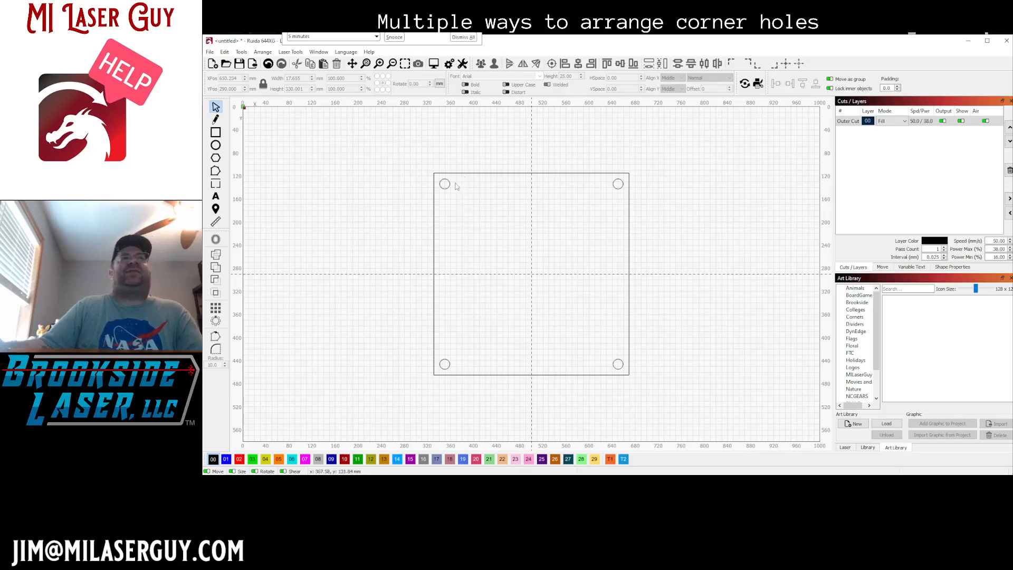
mouse_move(618, 328)
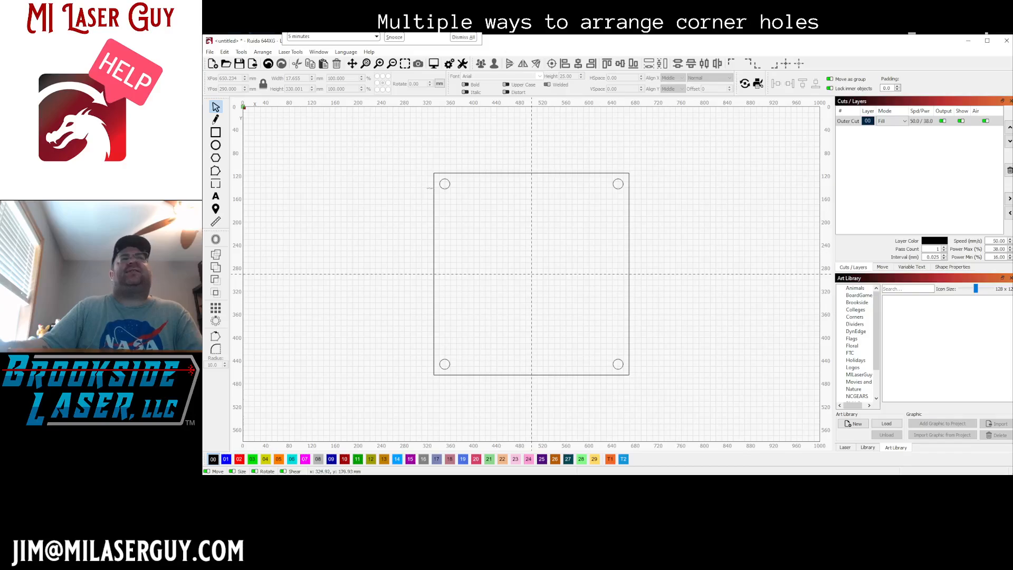
mouse_move(411, 188)
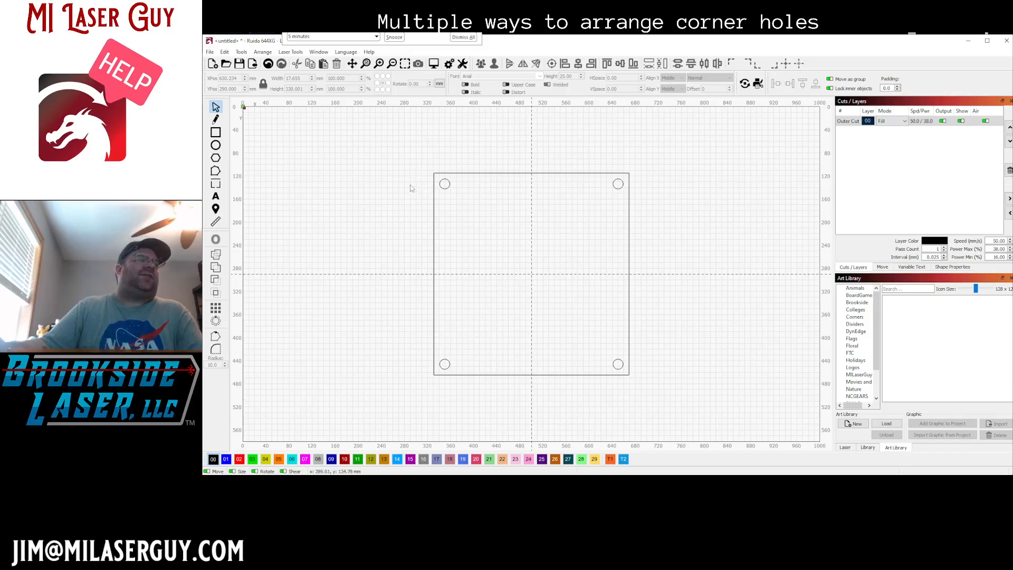
mouse_move(413, 160)
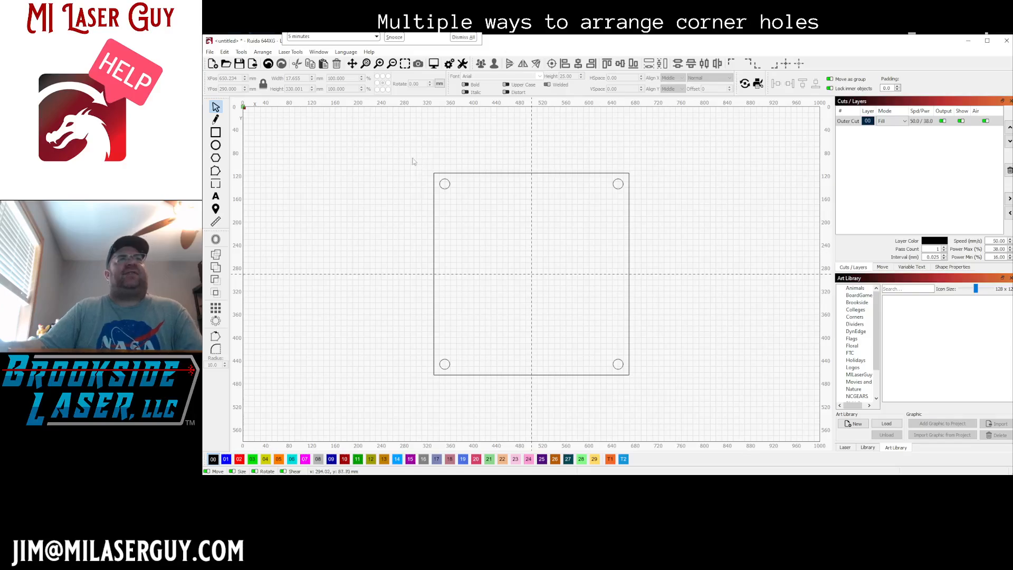
mouse_move(655, 386)
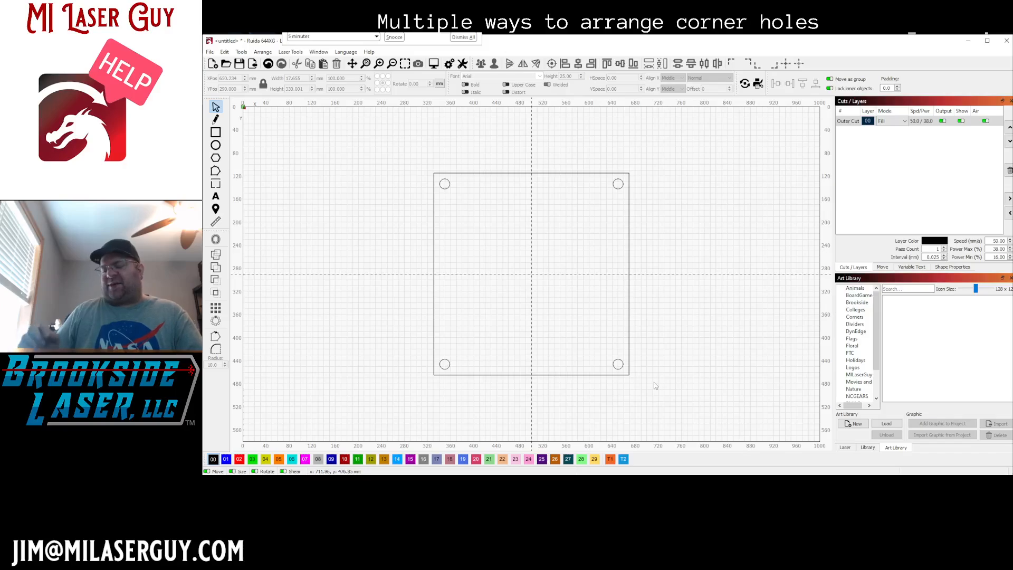
mouse_move(637, 322)
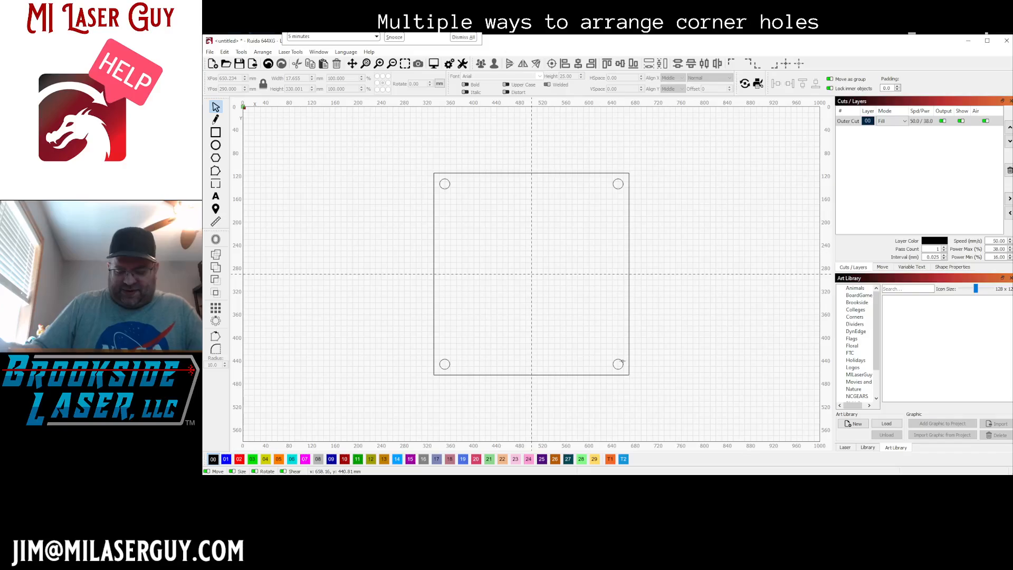
mouse_move(567, 396)
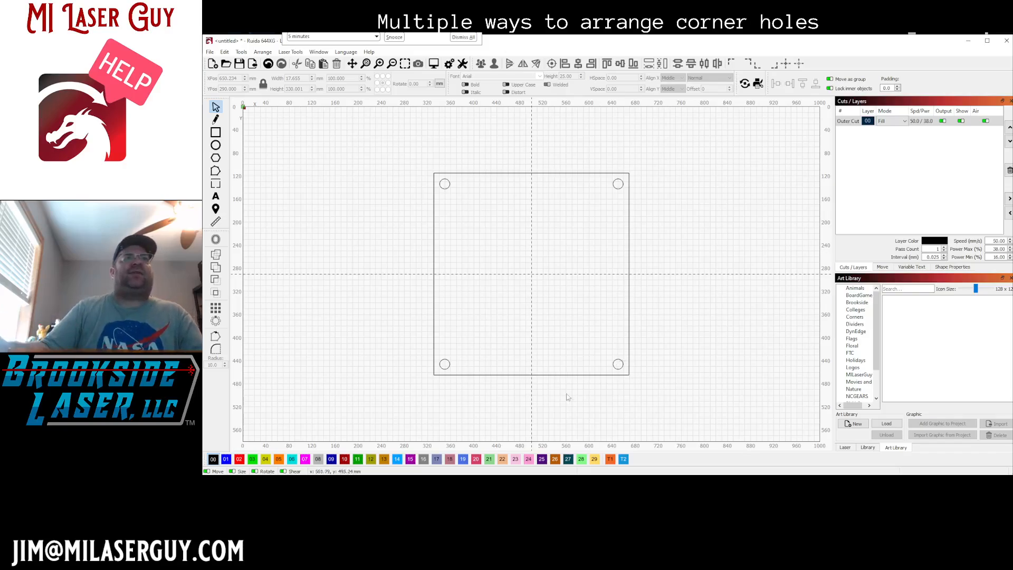
Step: Select the square and the remaining corner holes to delete all but the bottom-left one
left_click(530, 271)
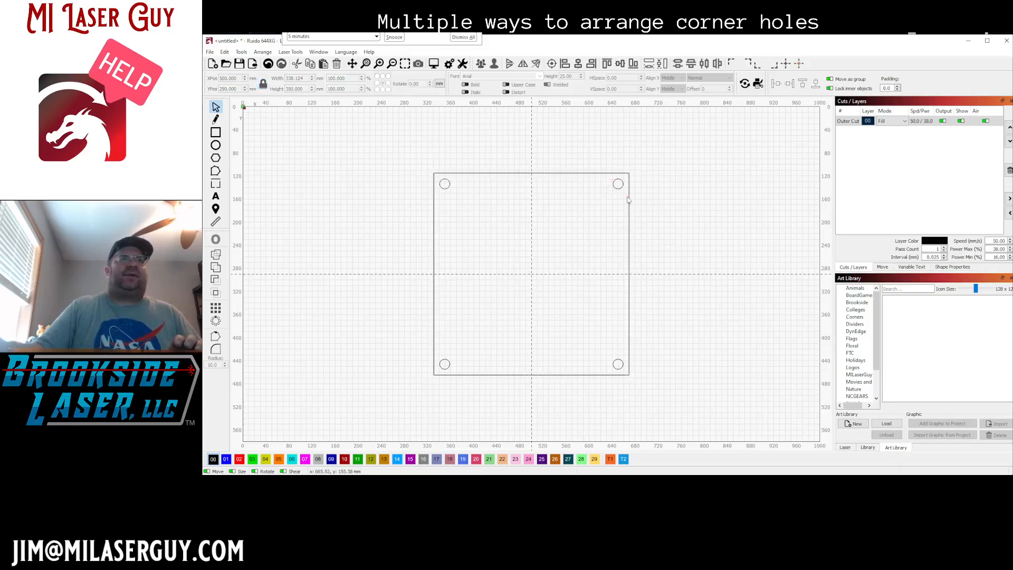
left_click(617, 183)
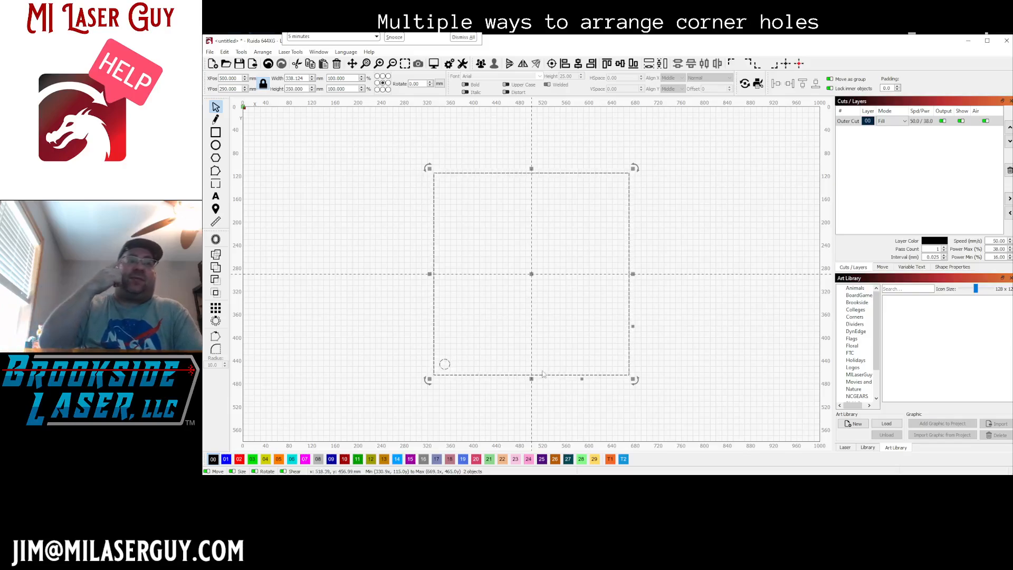
mouse_move(691, 310)
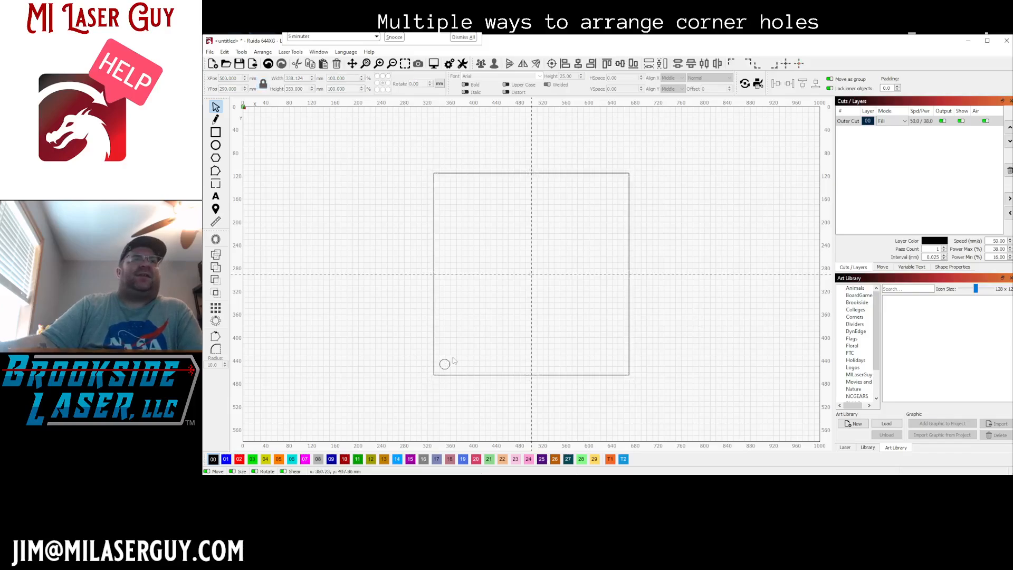
mouse_move(327, 220)
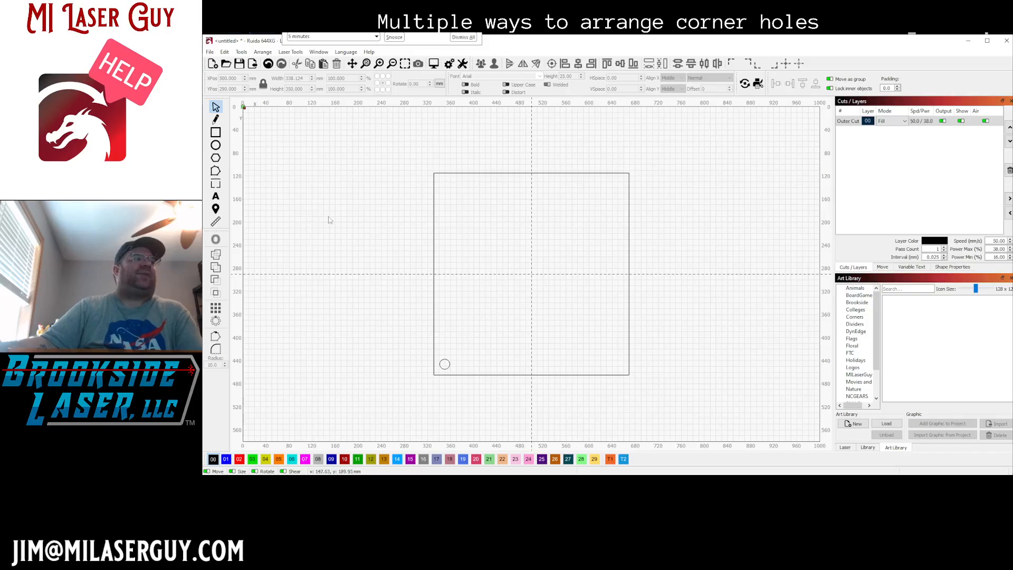
mouse_move(327, 218)
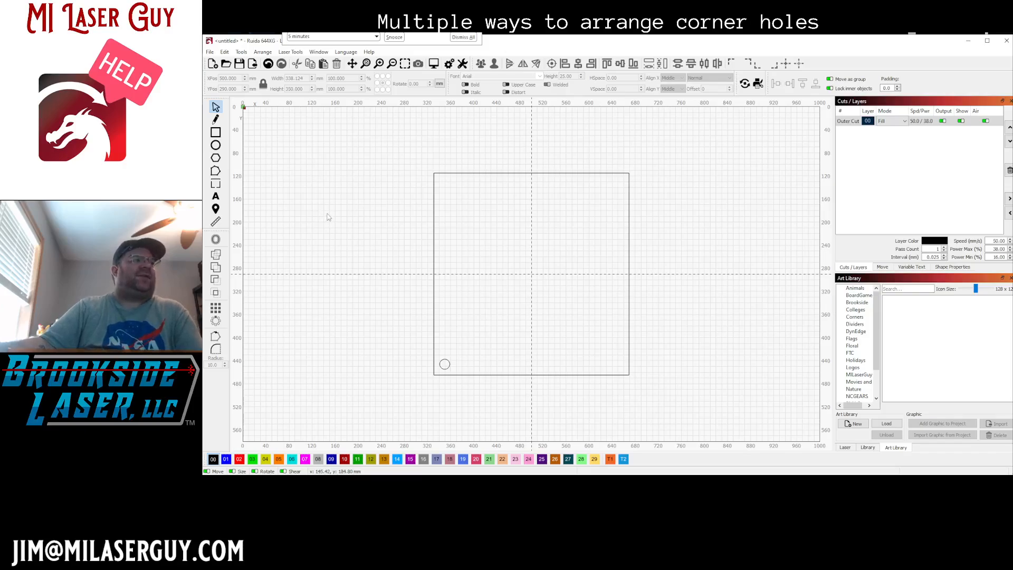
mouse_move(310, 248)
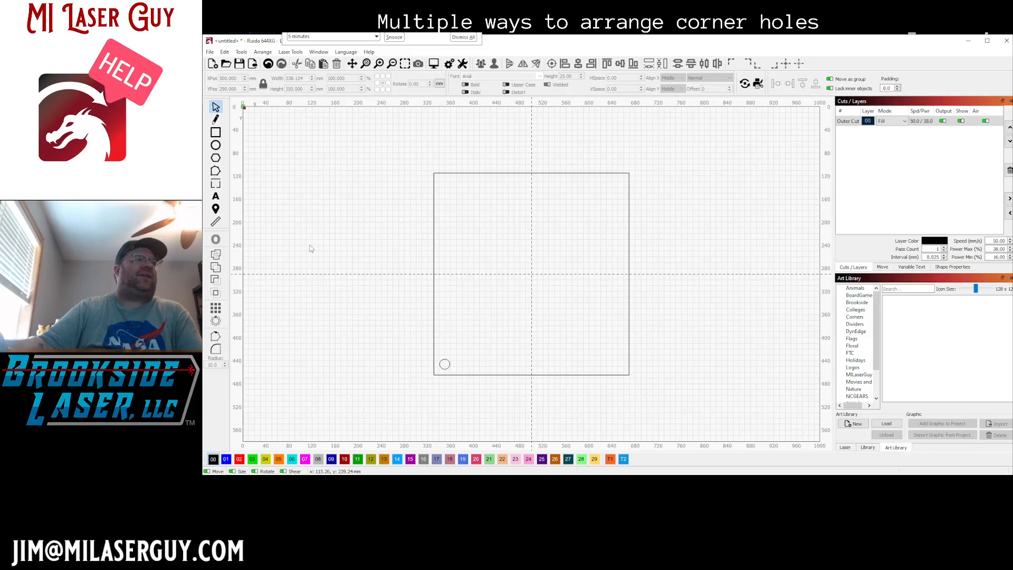
mouse_move(377, 229)
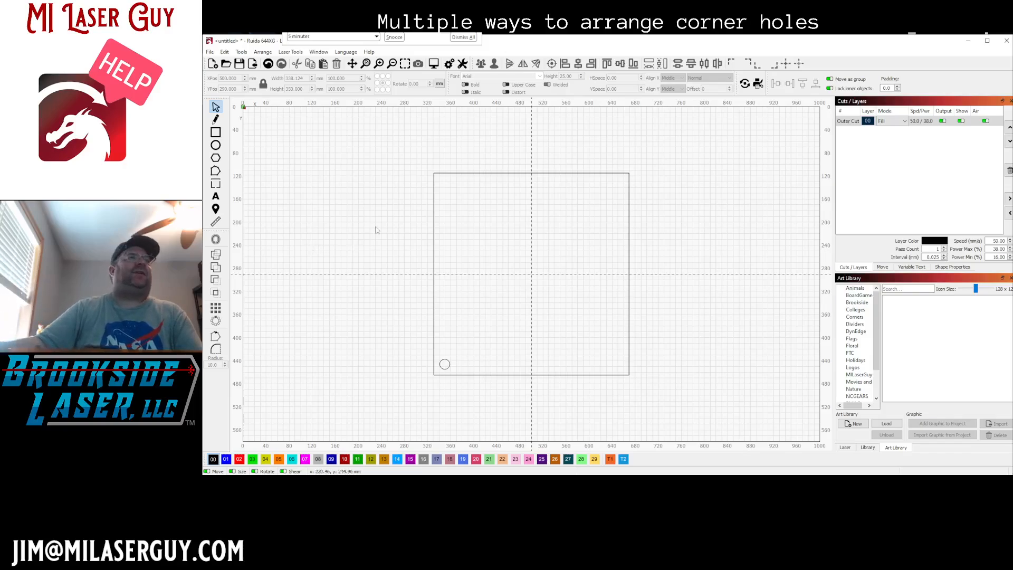
mouse_move(386, 219)
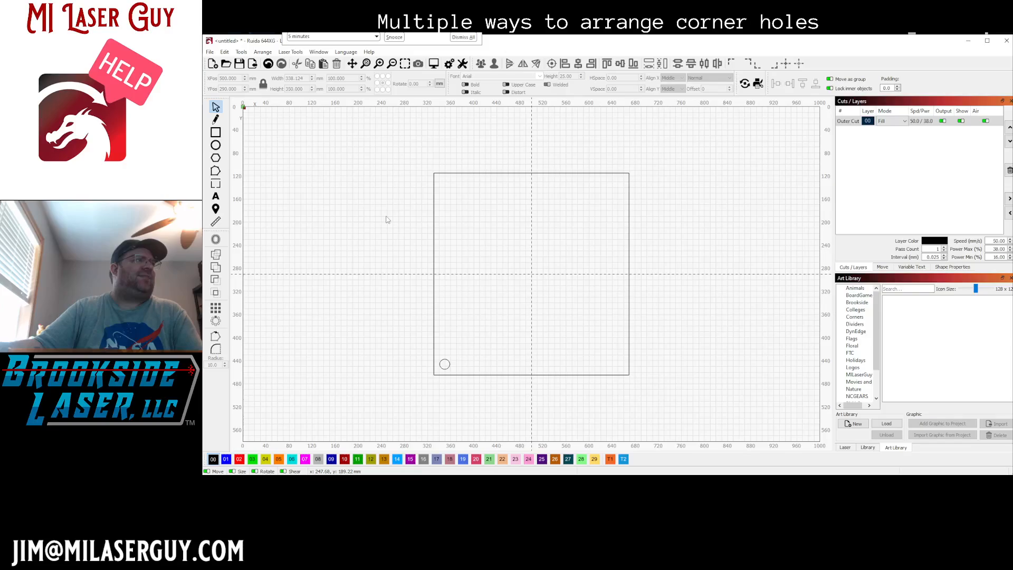